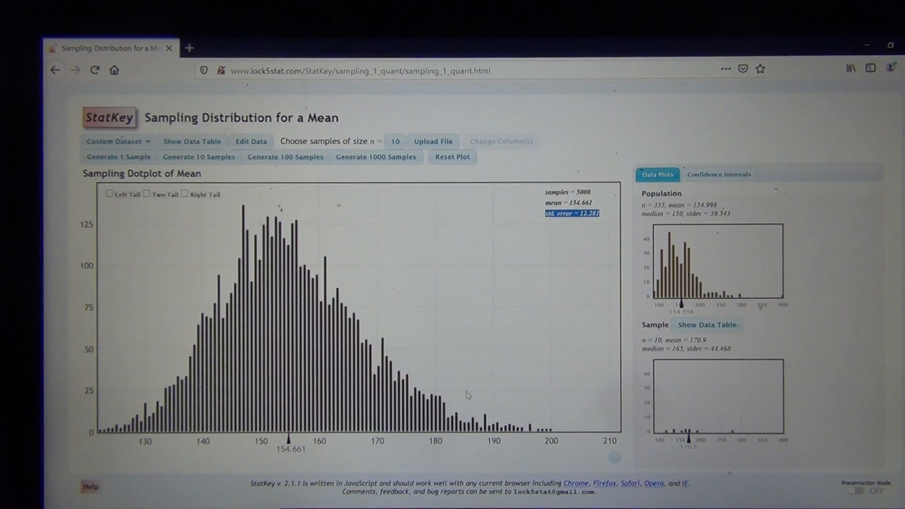
{"action": "mouse_move", "coordinate": [484, 316]}
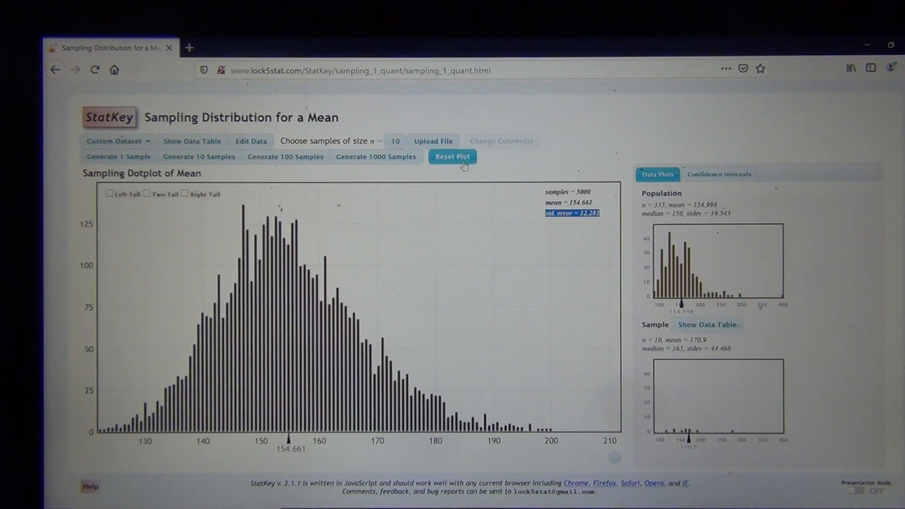
- Reset the mean dotplot and set the sample size n to 30
{"action": "left_click", "coordinate": [451, 156]}
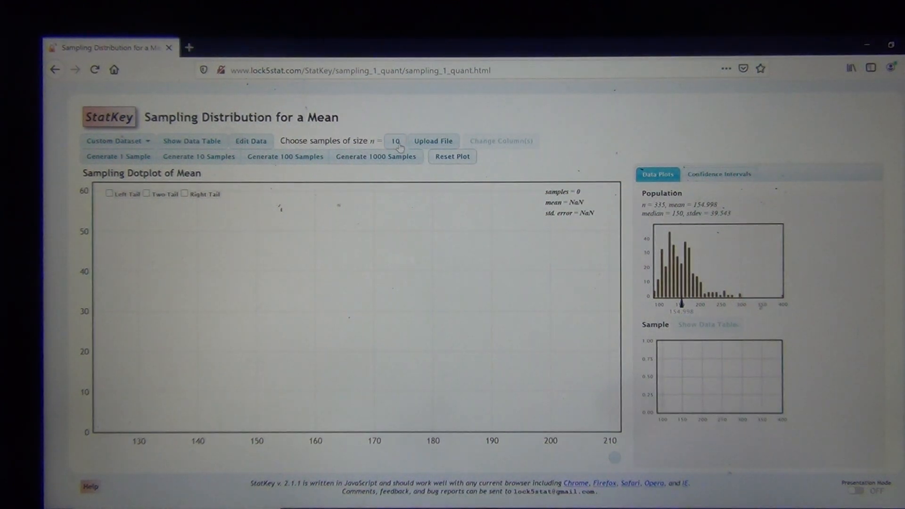
{"action": "left_click", "coordinate": [395, 140]}
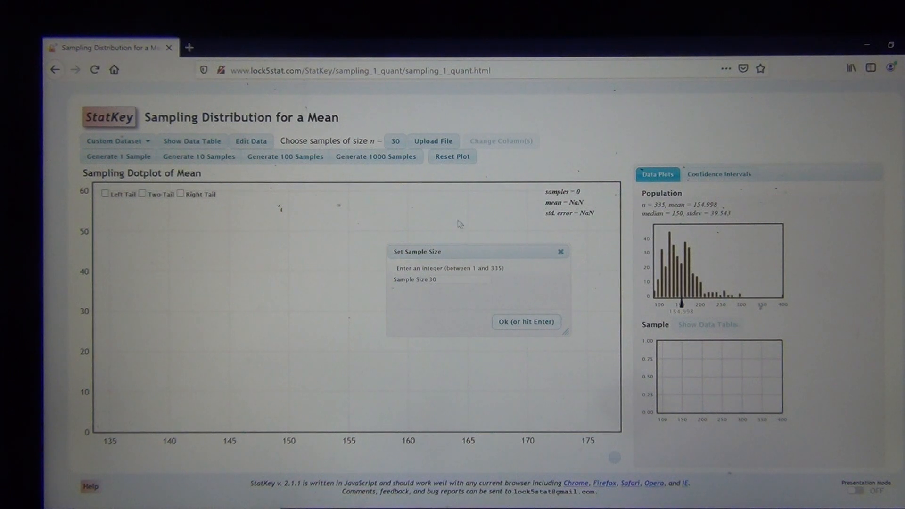
{"action": "mouse_move", "coordinate": [506, 225]}
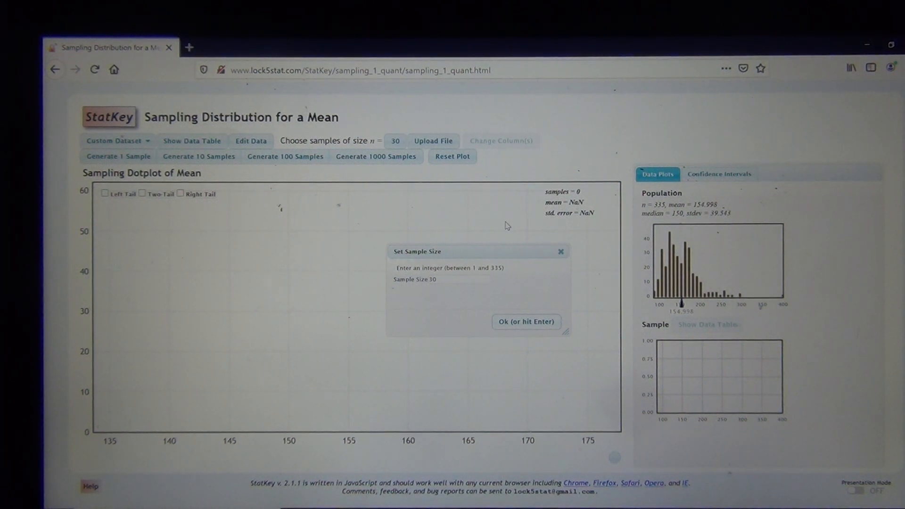
{"action": "mouse_move", "coordinate": [318, 387]}
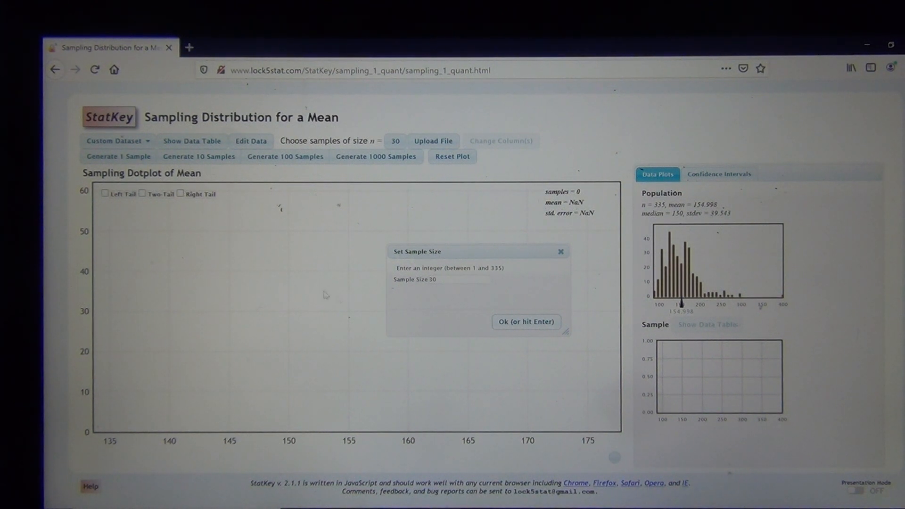
- Generate two single samples of size 30, plotting their means on the dotplot
{"action": "left_click", "coordinate": [118, 157]}
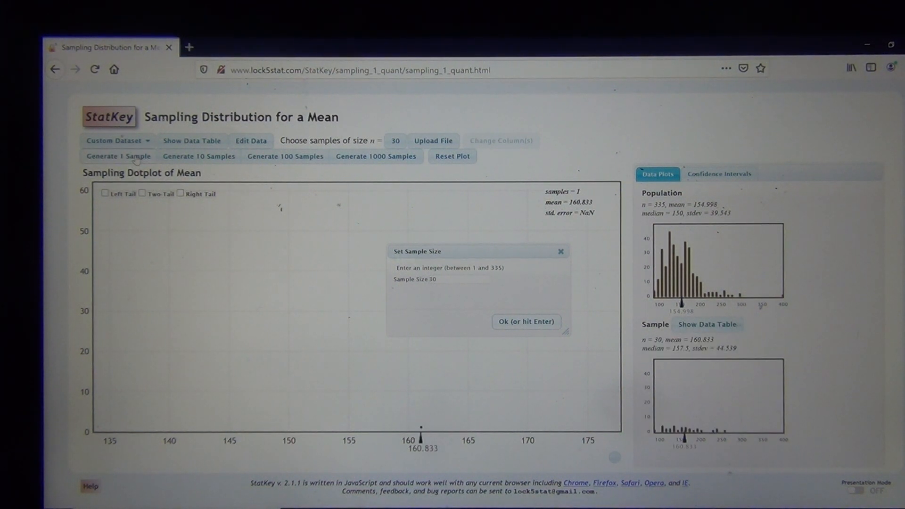
{"action": "left_click", "coordinate": [118, 155]}
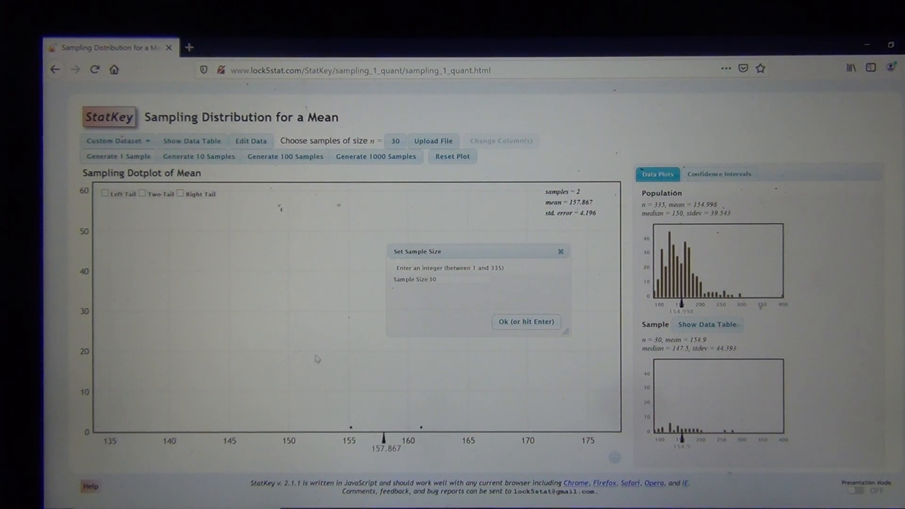
{"action": "mouse_move", "coordinate": [300, 251]}
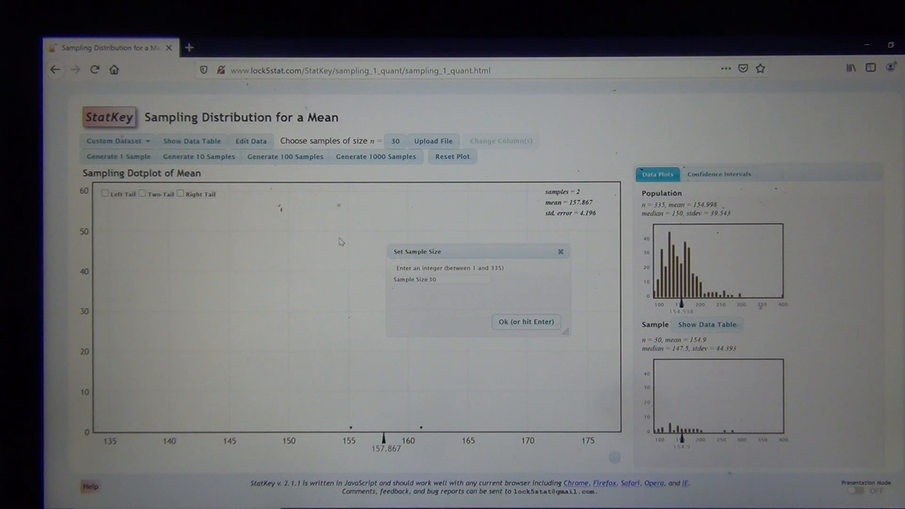
{"action": "mouse_move", "coordinate": [356, 335]}
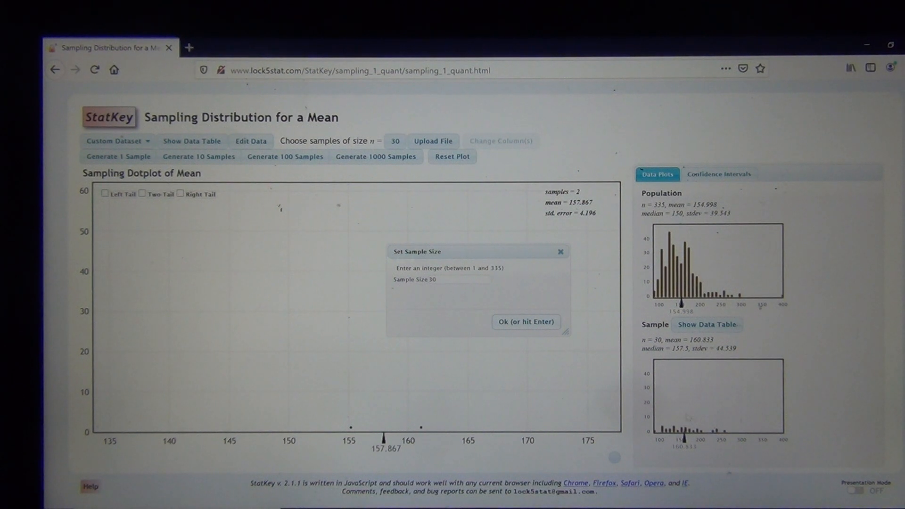
{"action": "mouse_move", "coordinate": [687, 358]}
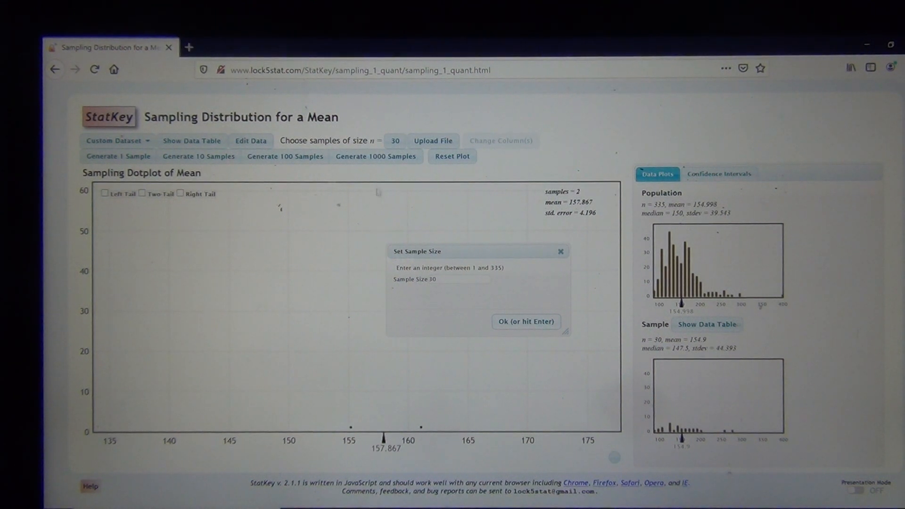
- Generate 2000 sample means, then reset the dotplot to zero samples
{"action": "left_click", "coordinate": [376, 156]}
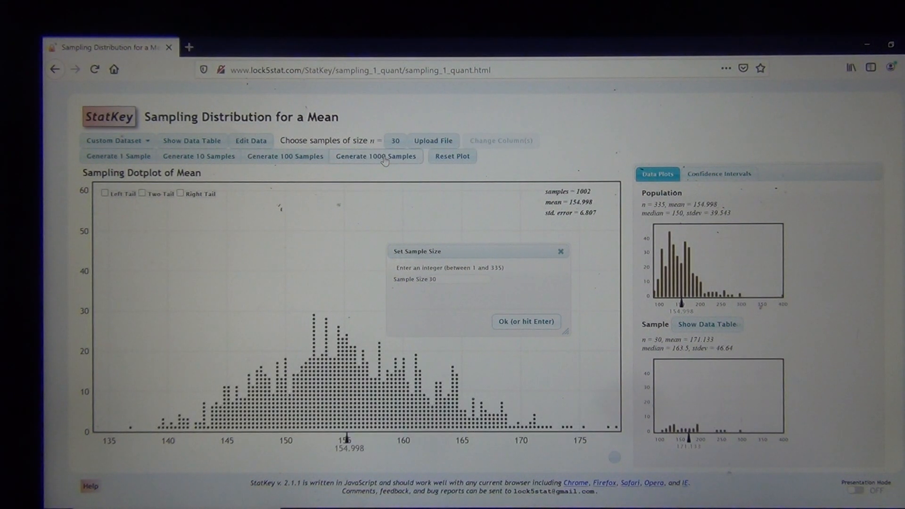
{"action": "left_click", "coordinate": [376, 156]}
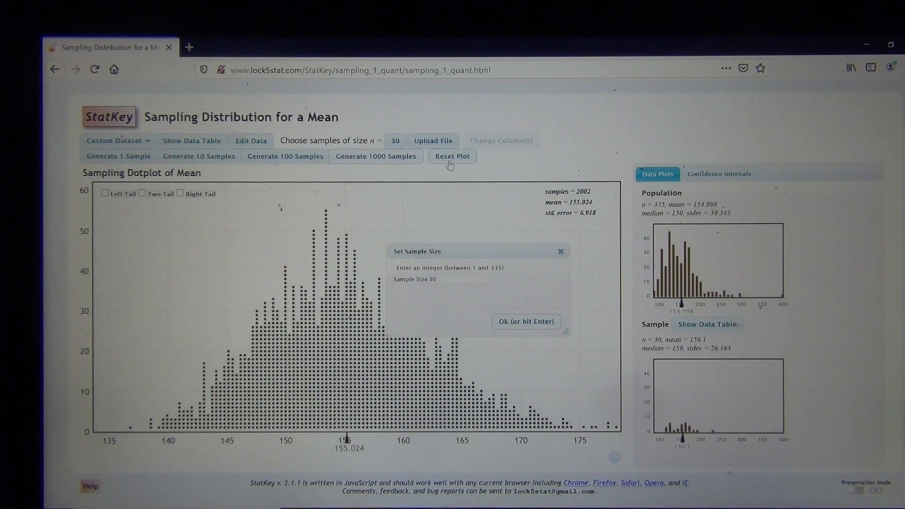
{"action": "left_click", "coordinate": [451, 156]}
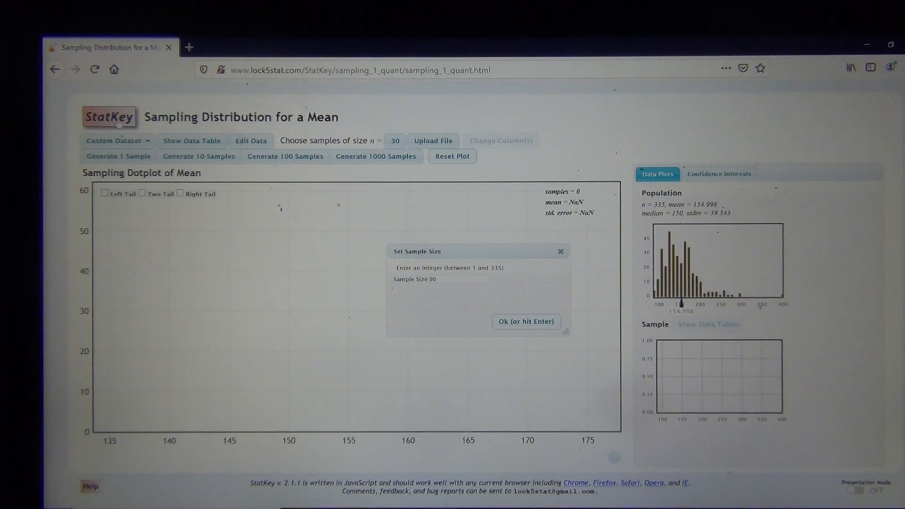
{"action": "mouse_move", "coordinate": [109, 116]}
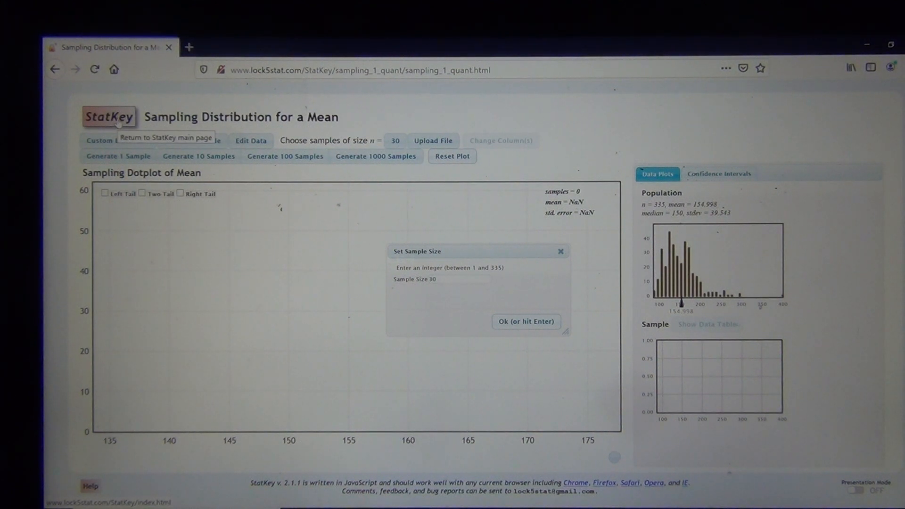
{"action": "left_click", "coordinate": [108, 116]}
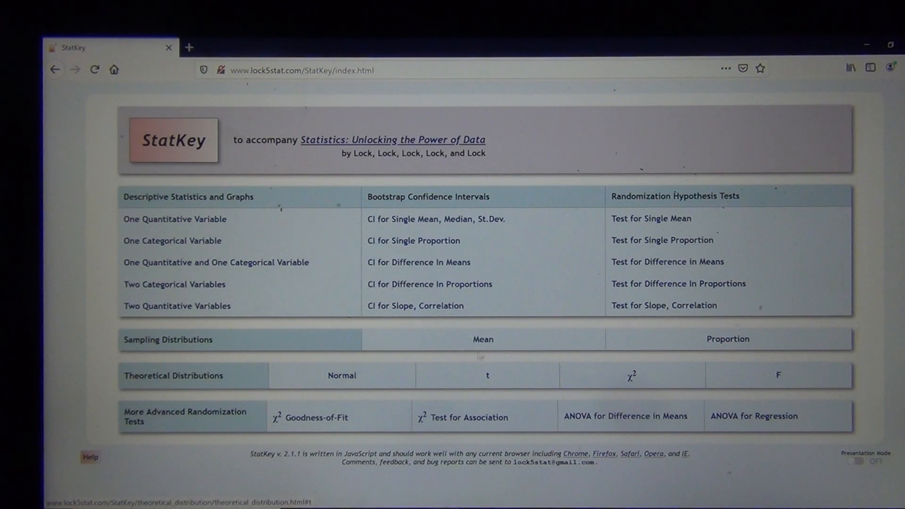
{"action": "left_click", "coordinate": [482, 338]}
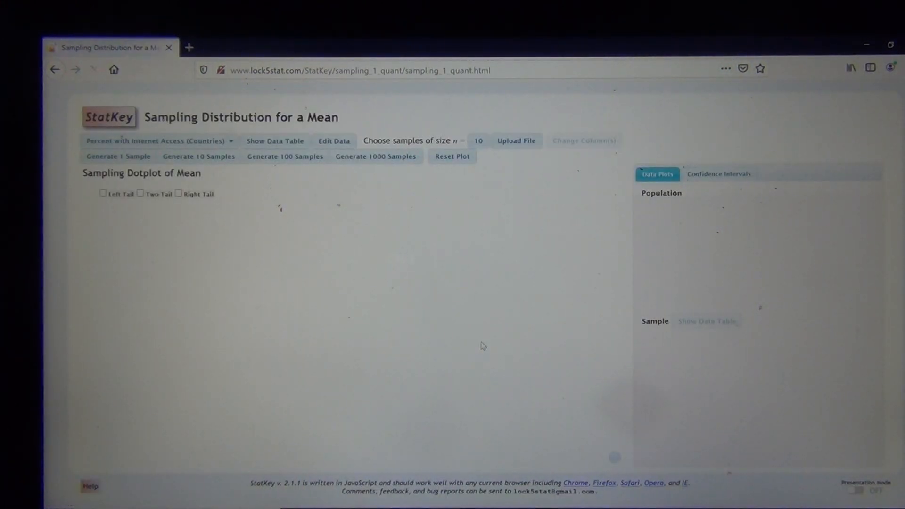
{"action": "left_click", "coordinate": [334, 141]}
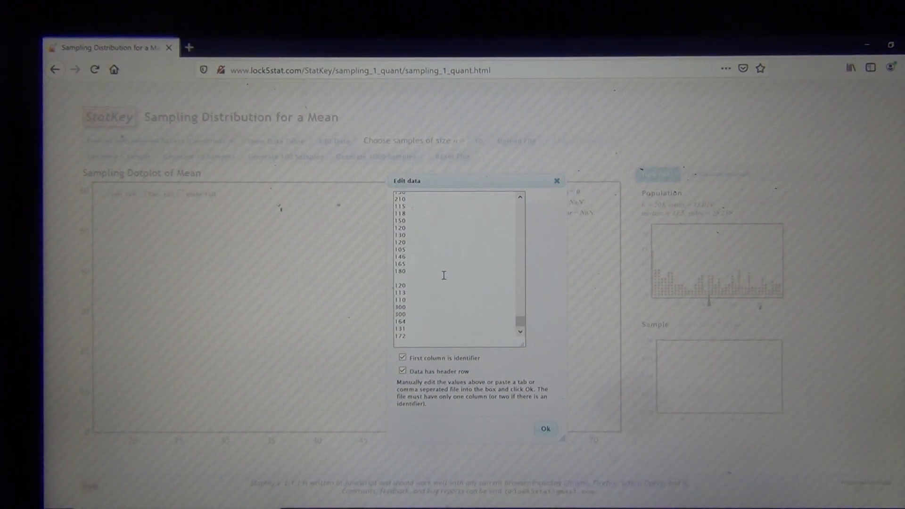
{"action": "left_click", "coordinate": [544, 428]}
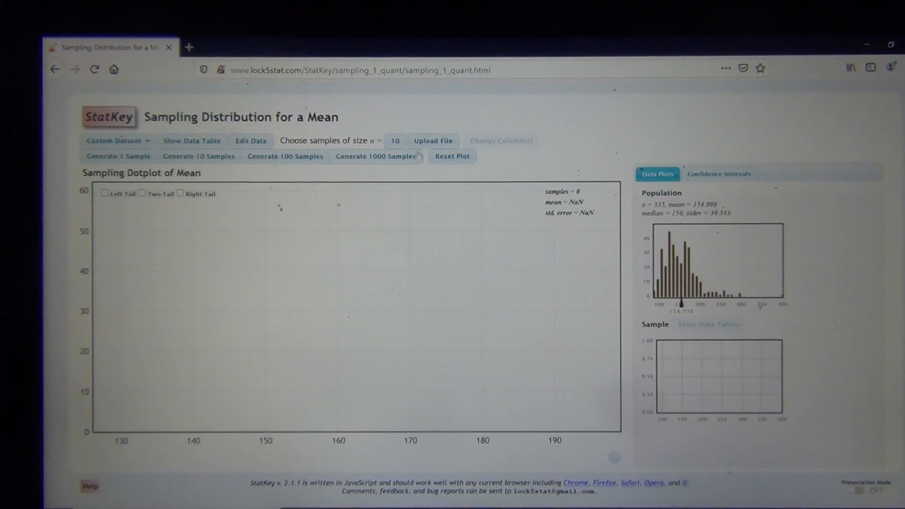
{"action": "left_click", "coordinate": [395, 141]}
{"action": "type", "text": "30"}
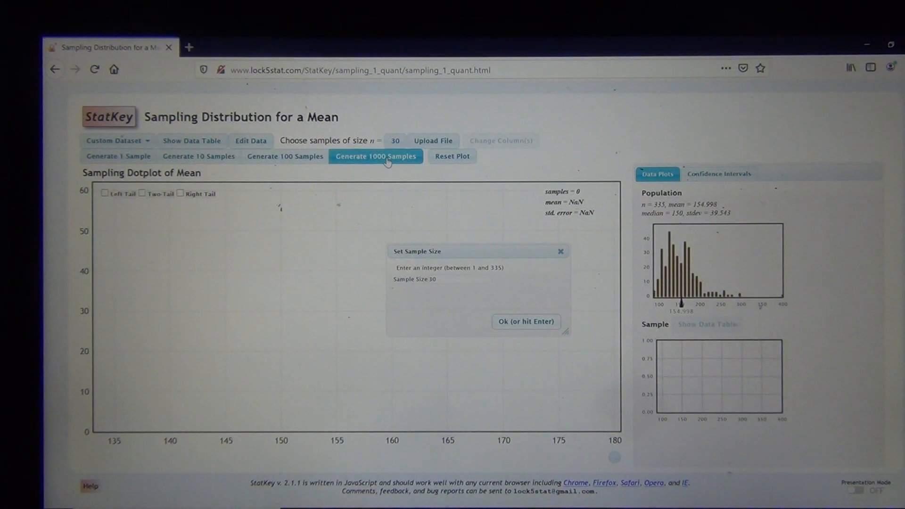
- Generate 3000 sample means of size 30, reaching mean 155.121 and SE 7.036
{"action": "left_click", "coordinate": [375, 155]}
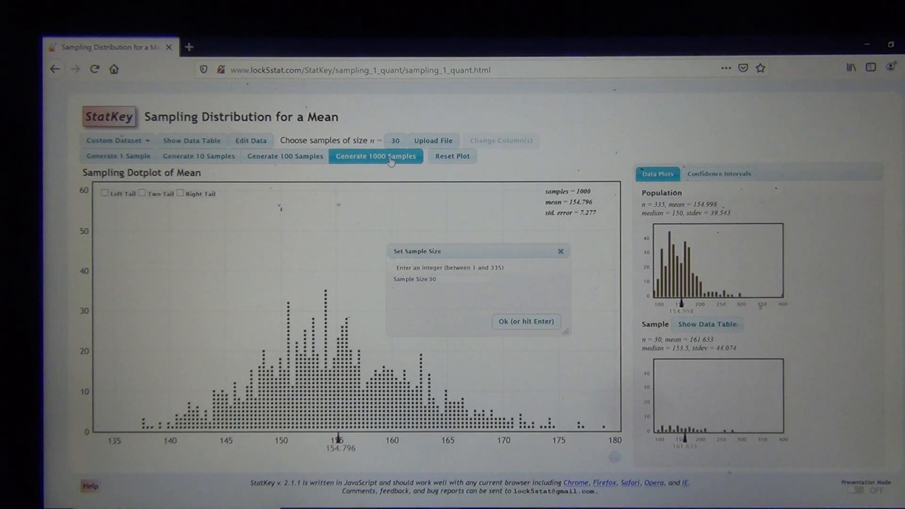
{"action": "left_click", "coordinate": [375, 155]}
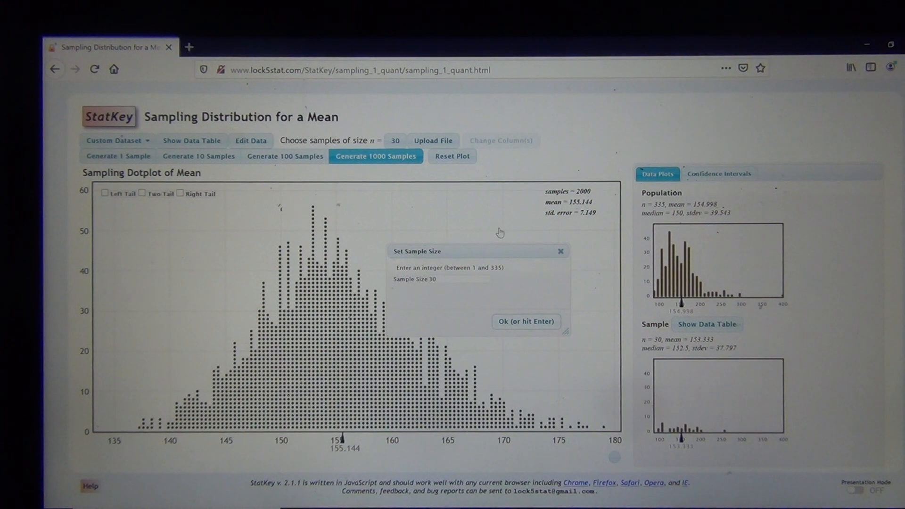
{"action": "left_click", "coordinate": [375, 155]}
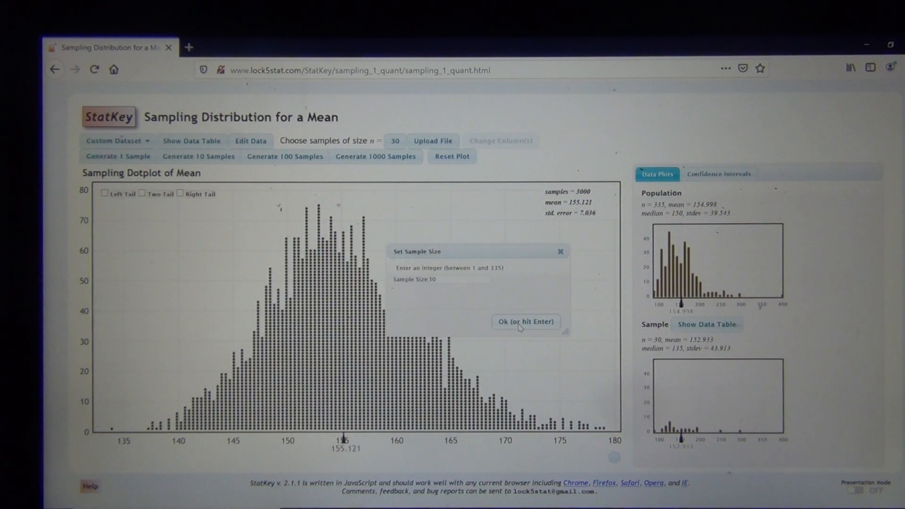
{"action": "mouse_move", "coordinate": [490, 256]}
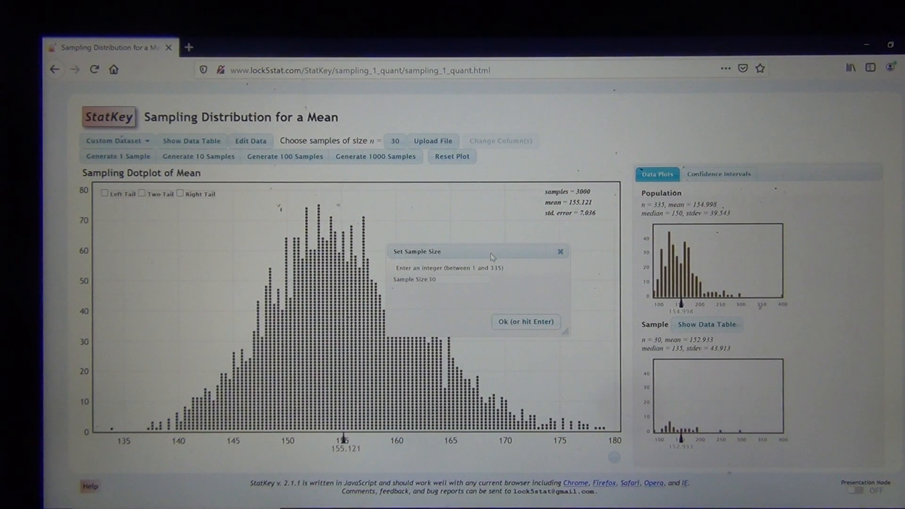
{"action": "mouse_move", "coordinate": [524, 268]}
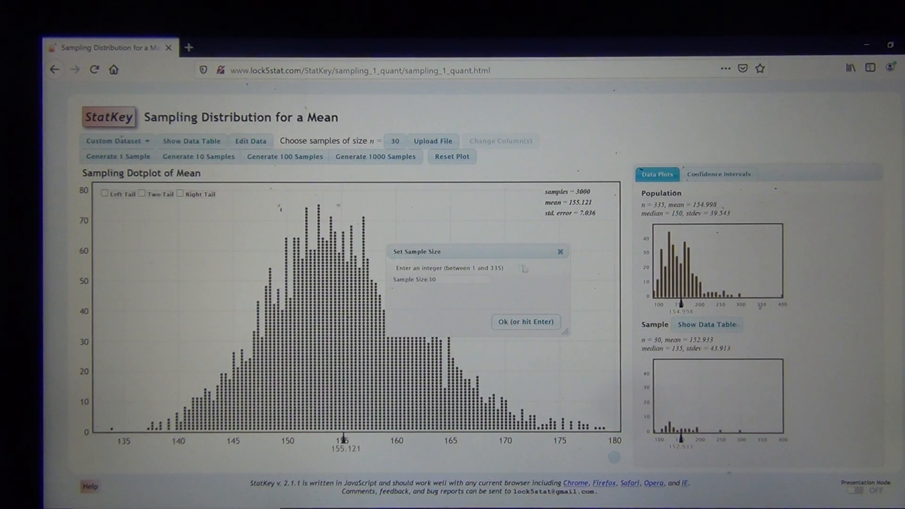
{"action": "mouse_move", "coordinate": [516, 254]}
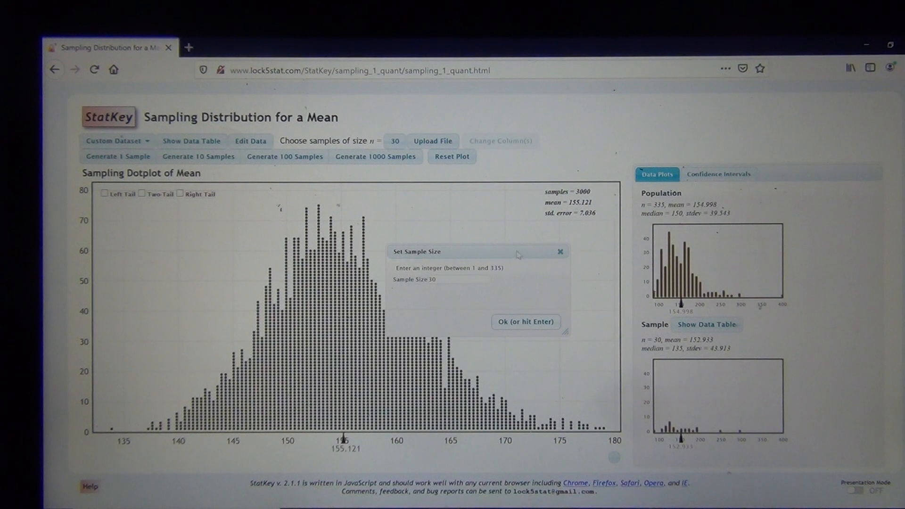
{"action": "mouse_move", "coordinate": [432, 180]}
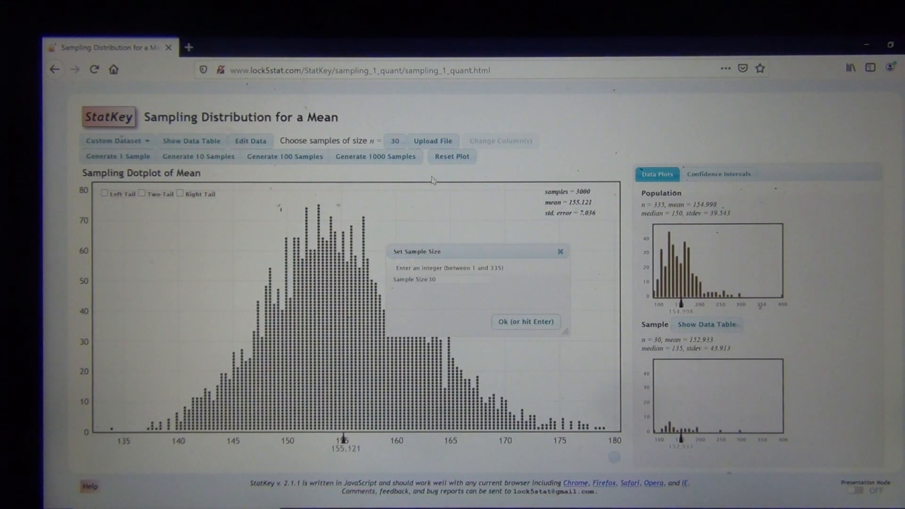
{"action": "mouse_move", "coordinate": [474, 202]}
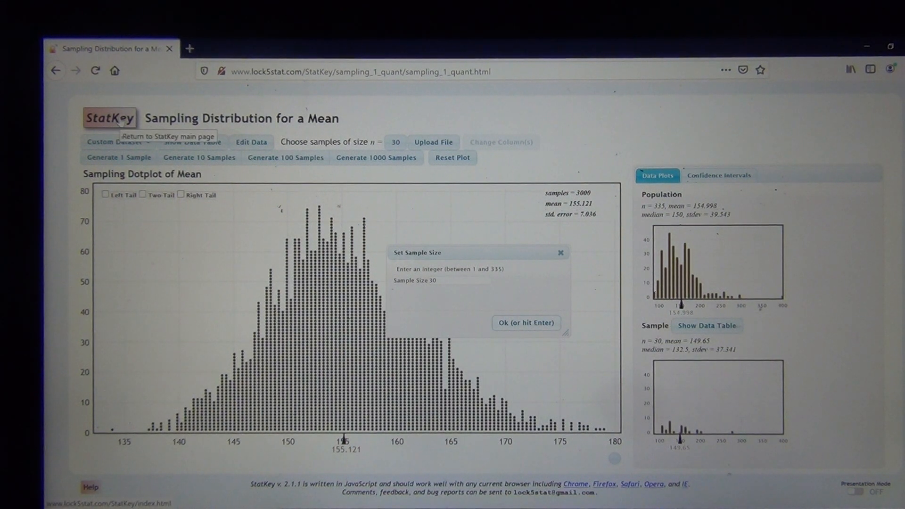
- Reopen Sampling Distributions > Mean from home and reload the custom 335-value dataset via Edit Data
{"action": "left_click", "coordinate": [109, 117]}
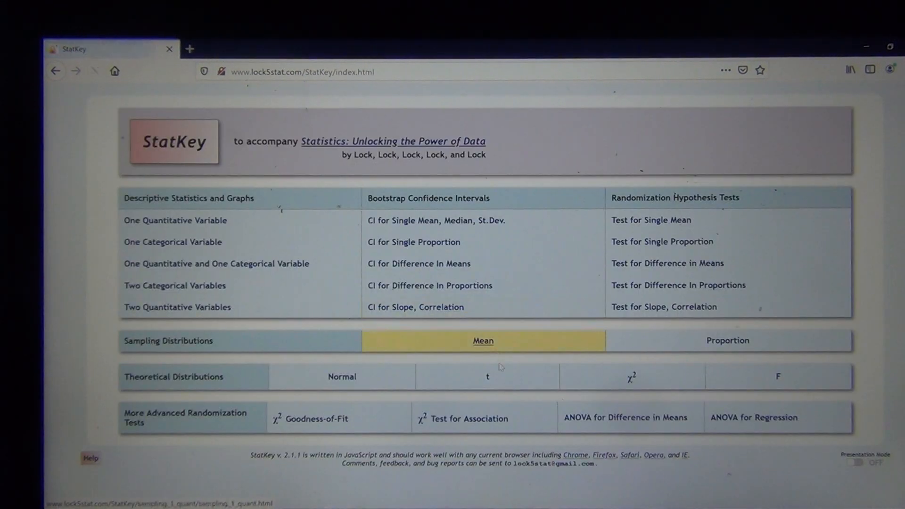
{"action": "left_click", "coordinate": [483, 340]}
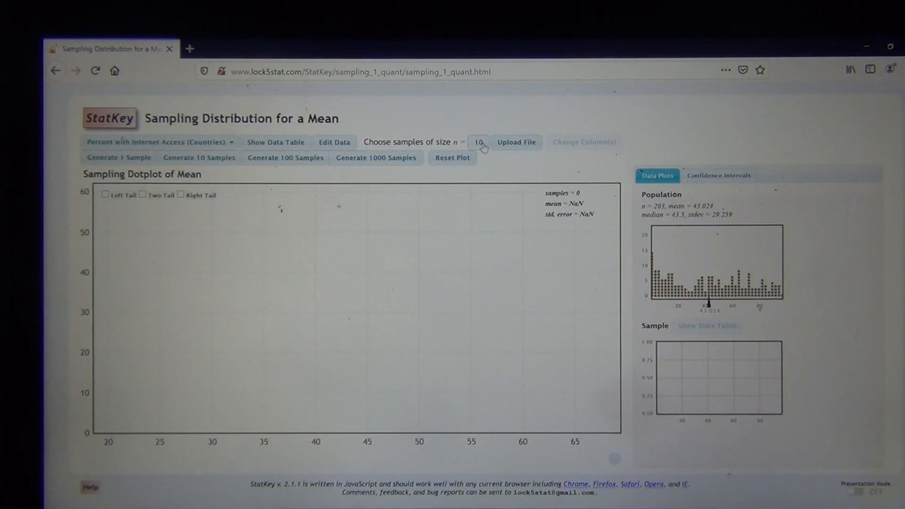
{"action": "left_click", "coordinate": [477, 142]}
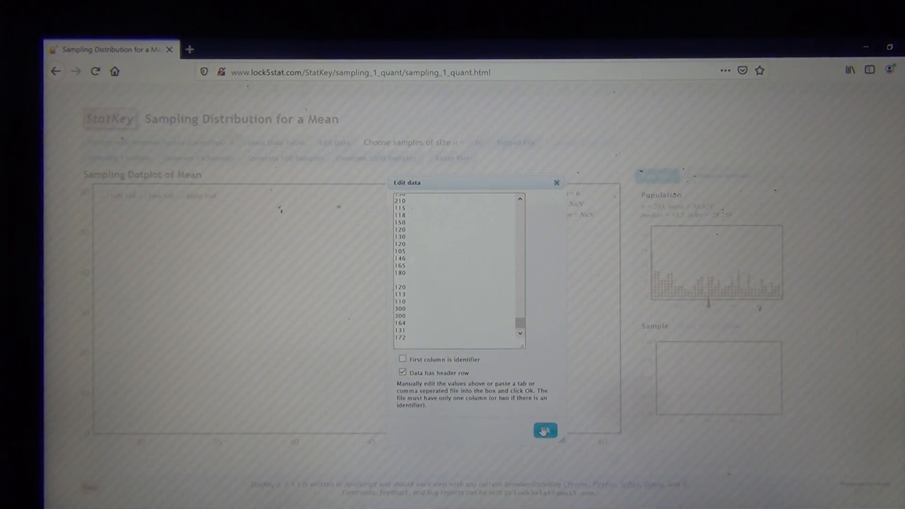
{"action": "left_click", "coordinate": [544, 431]}
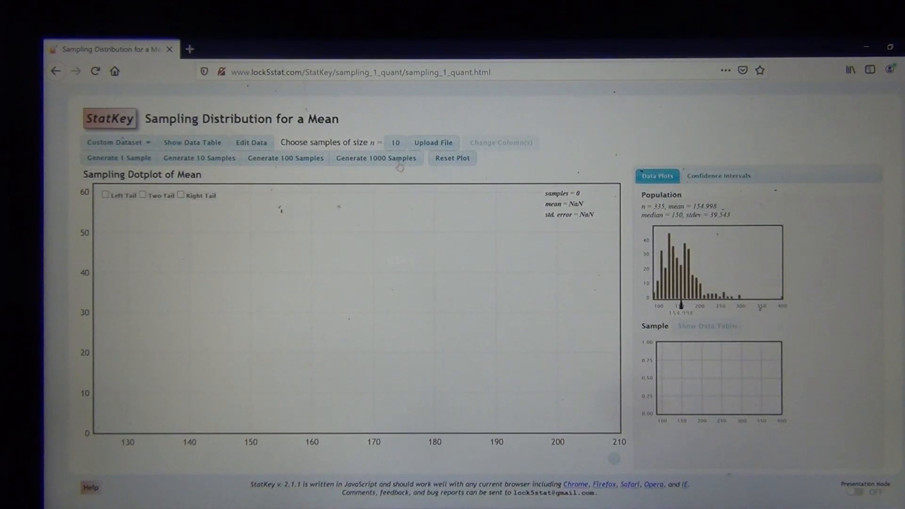
- Set the sample size n to 30 for the custom dataset
{"action": "left_click", "coordinate": [395, 143]}
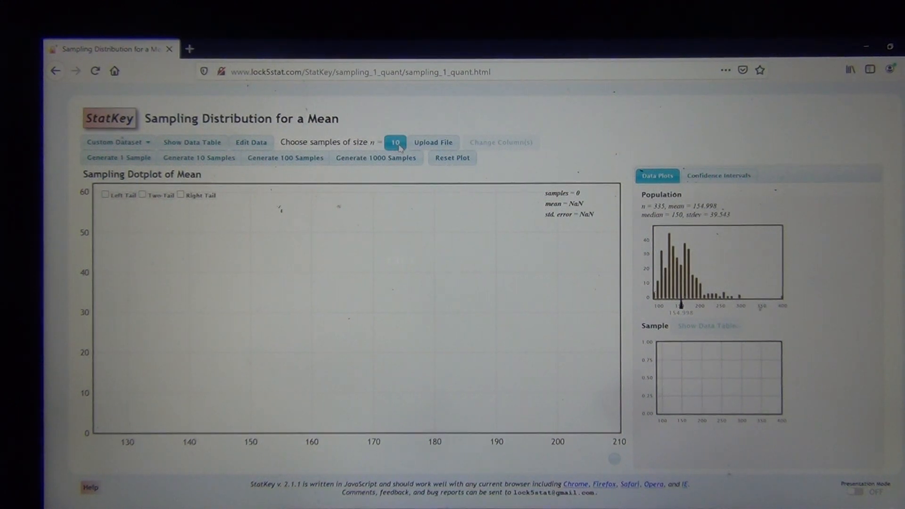
{"action": "left_click", "coordinate": [394, 142]}
{"action": "type", "text": "30"}
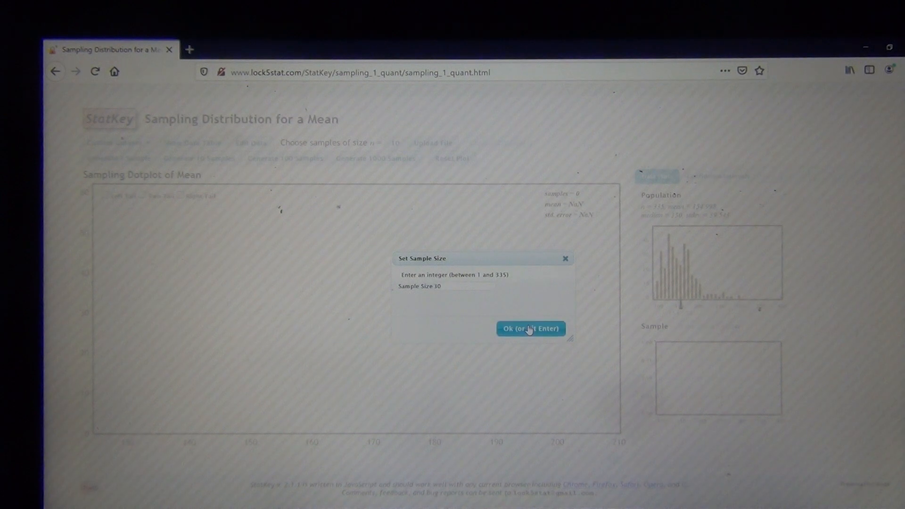
{"action": "left_click", "coordinate": [529, 328]}
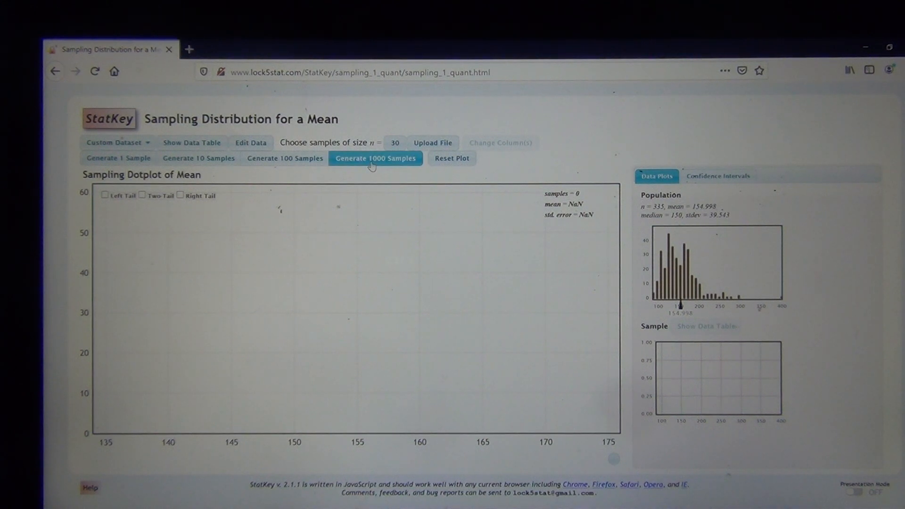
- Generate 6000 sample means of size 30, giving mean 154.952 and SE 6.897
{"action": "left_click", "coordinate": [375, 158]}
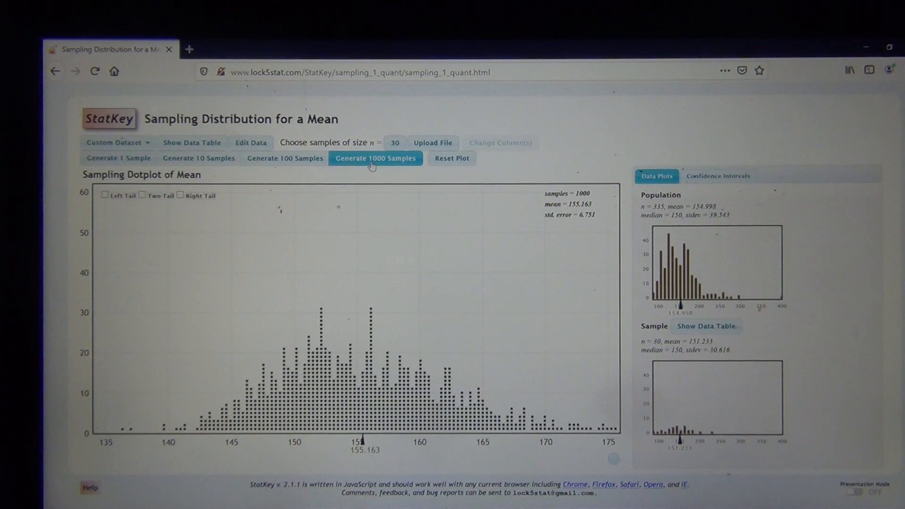
{"action": "left_click", "coordinate": [375, 157]}
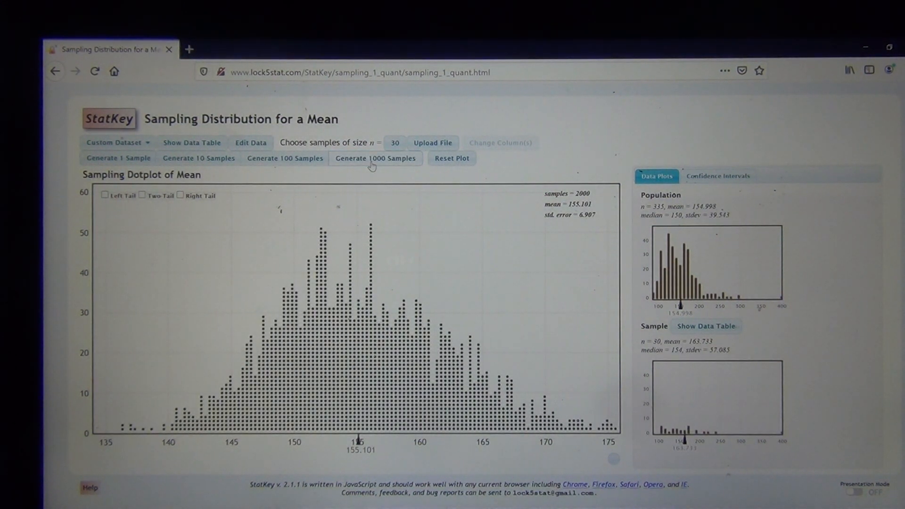
{"action": "left_click", "coordinate": [376, 157]}
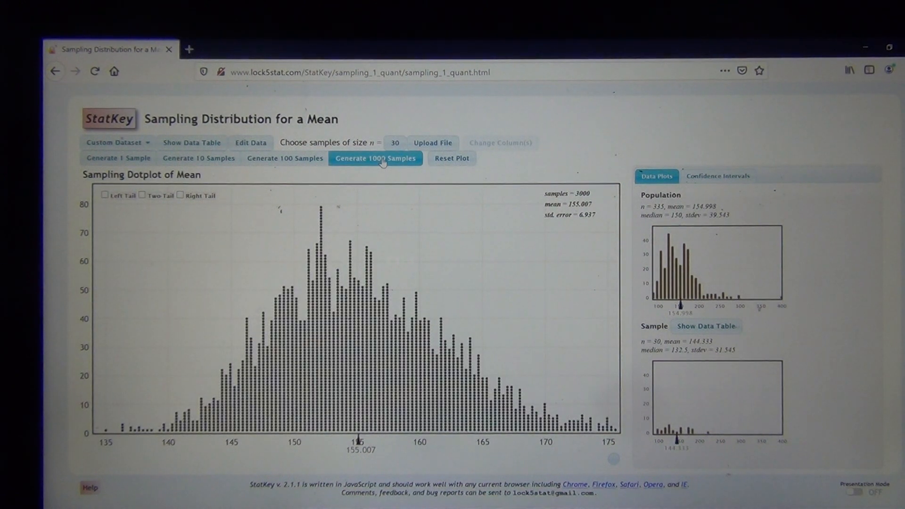
{"action": "left_click", "coordinate": [375, 157]}
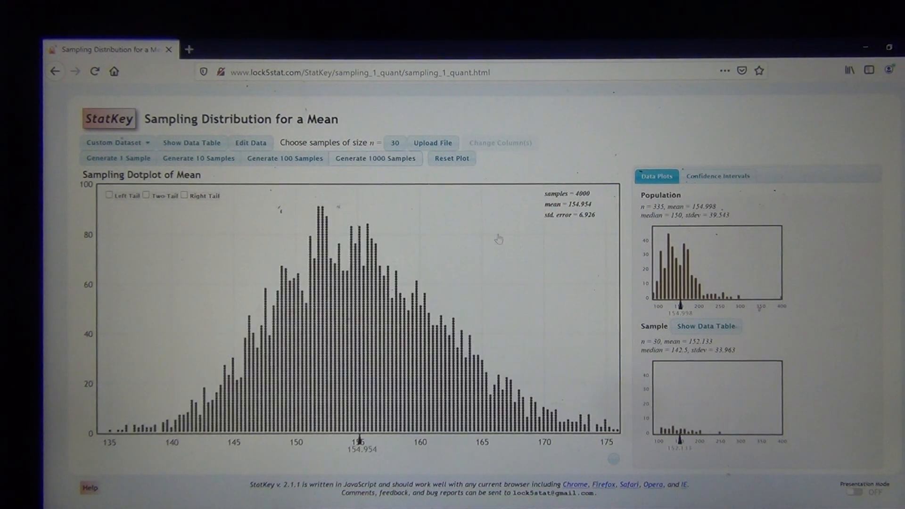
{"action": "mouse_move", "coordinate": [525, 264]}
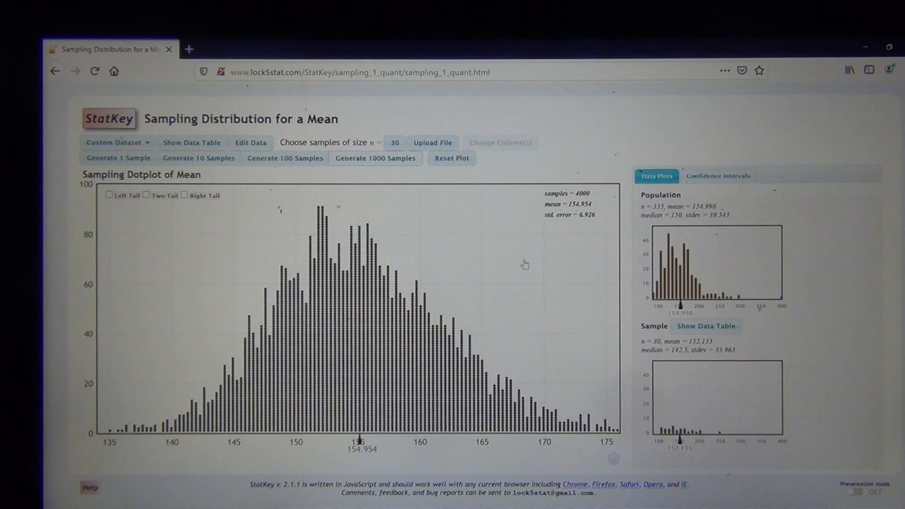
{"action": "left_click", "coordinate": [374, 158]}
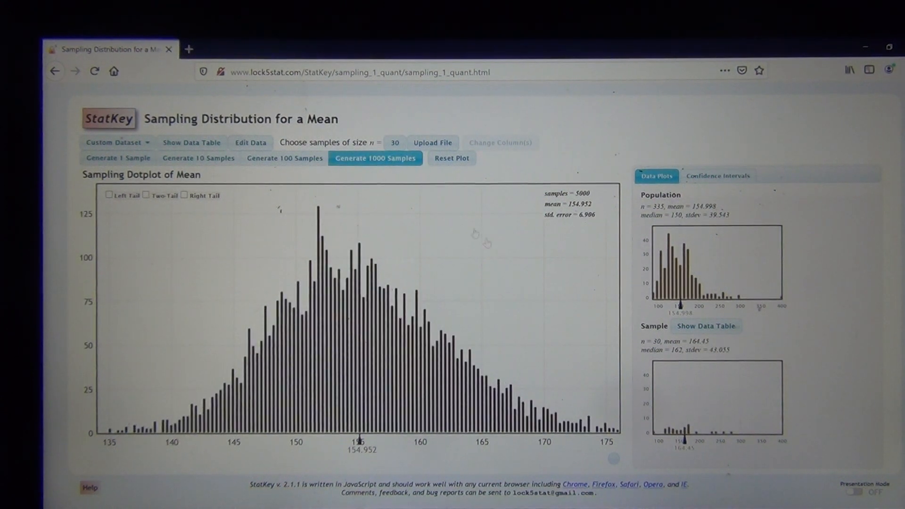
{"action": "mouse_move", "coordinate": [556, 264]}
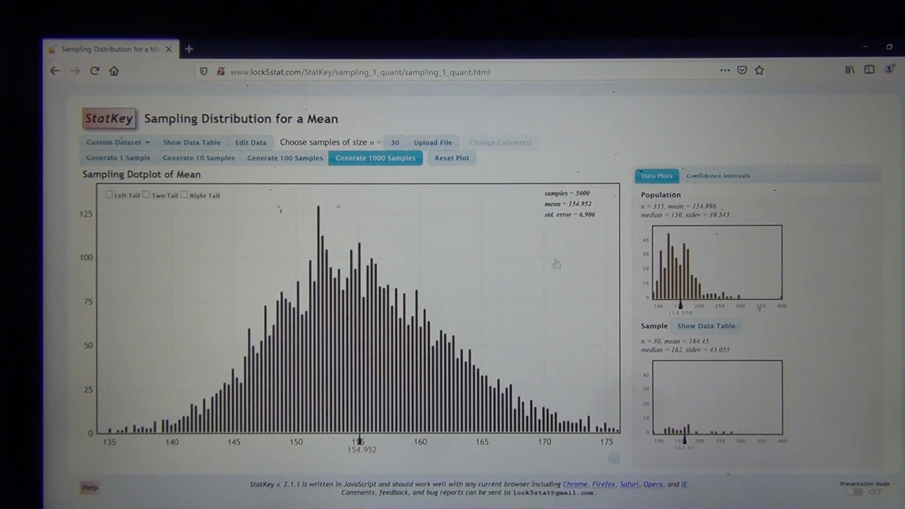
{"action": "left_click", "coordinate": [374, 158]}
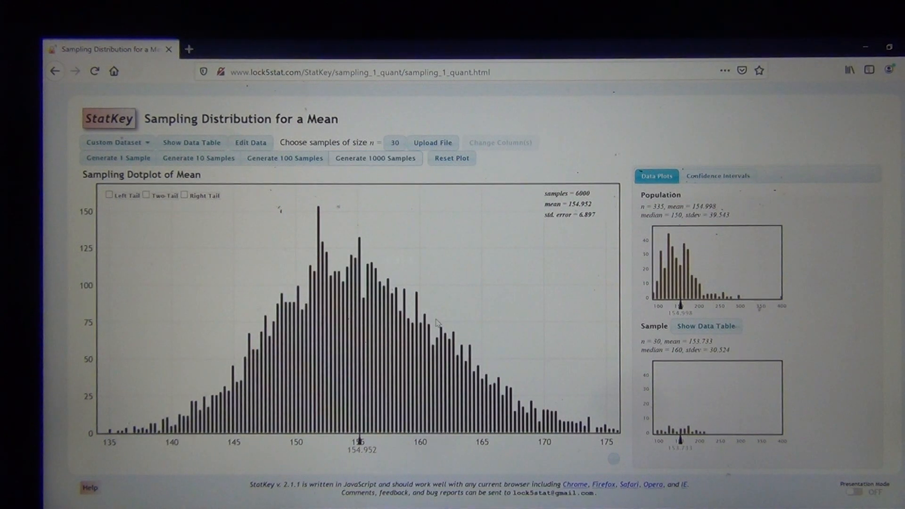
{"action": "mouse_move", "coordinate": [441, 285]}
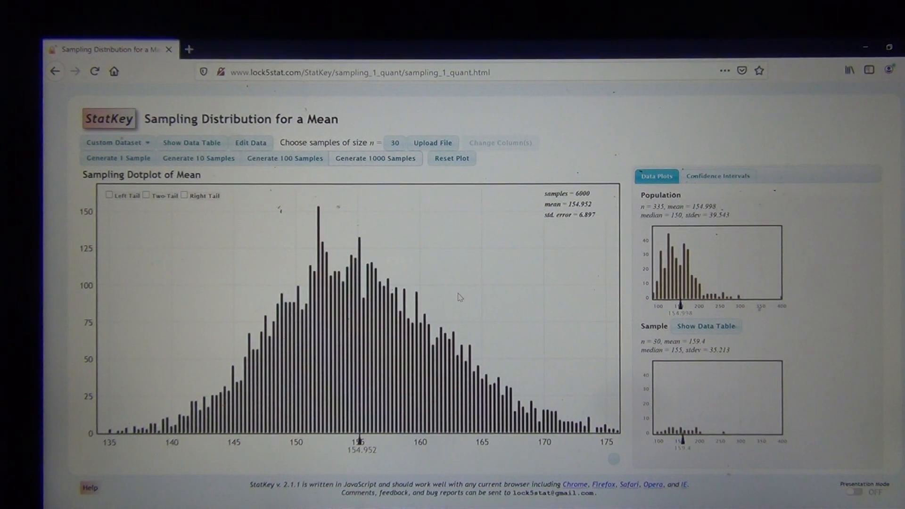
{"action": "mouse_move", "coordinate": [467, 297]}
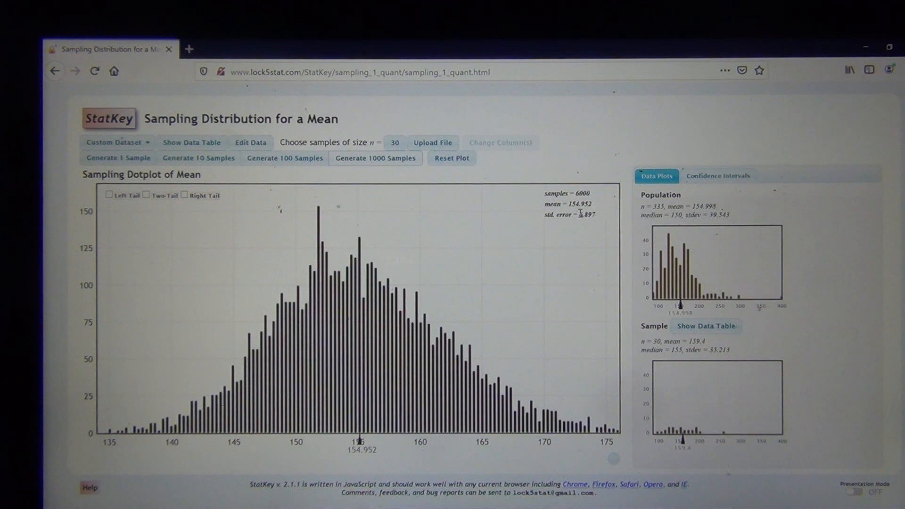
{"action": "left_click", "coordinate": [118, 158]}
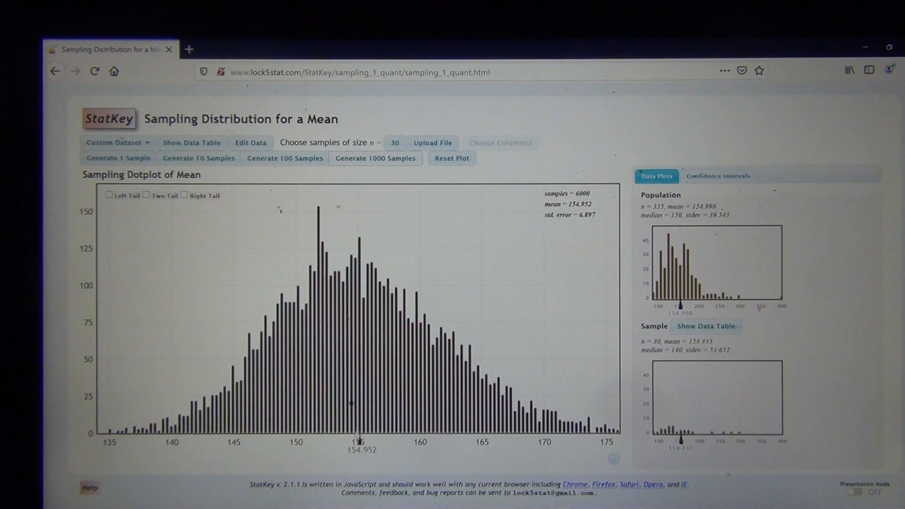
{"action": "left_click", "coordinate": [118, 158]}
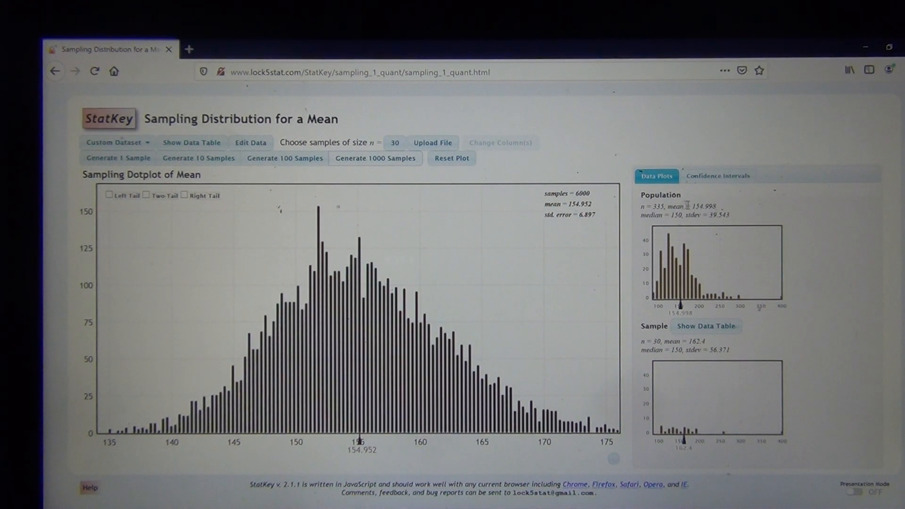
{"action": "double_click", "coordinate": [703, 207]}
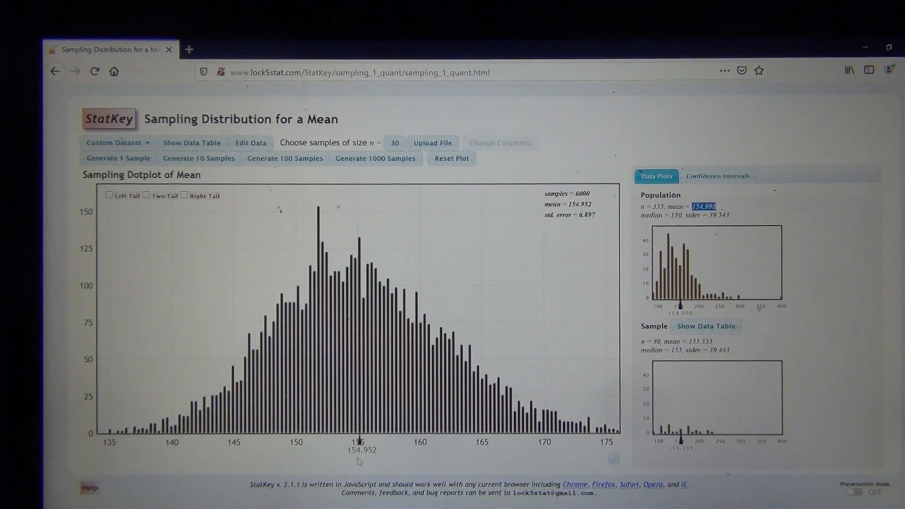
{"action": "left_click", "coordinate": [118, 157]}
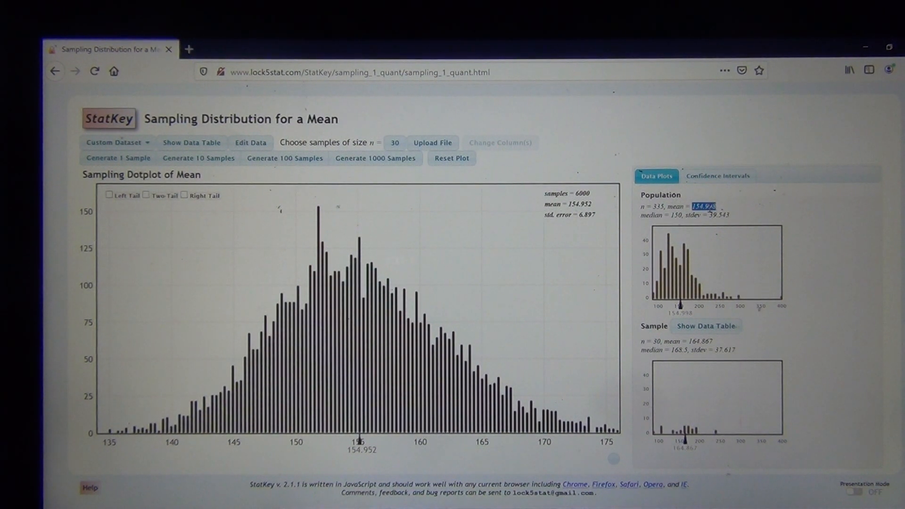
{"action": "mouse_move", "coordinate": [518, 284]}
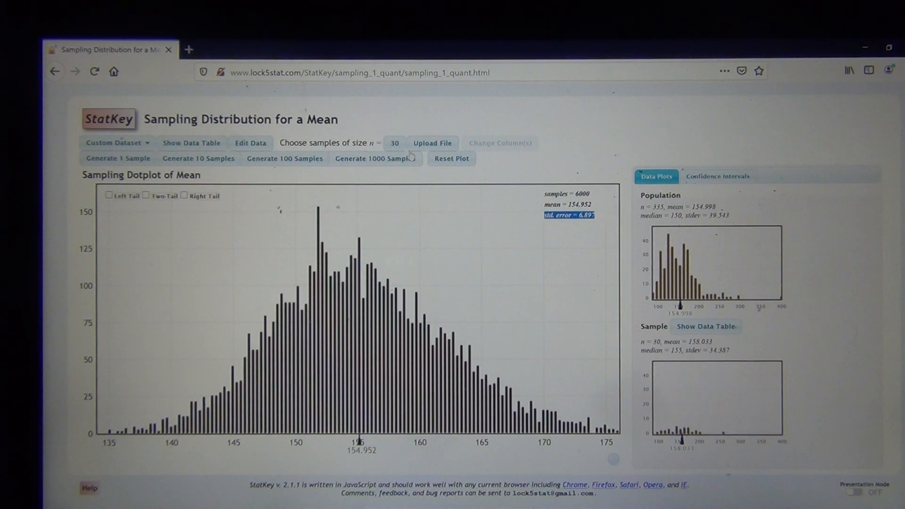
{"action": "mouse_move", "coordinate": [612, 236]}
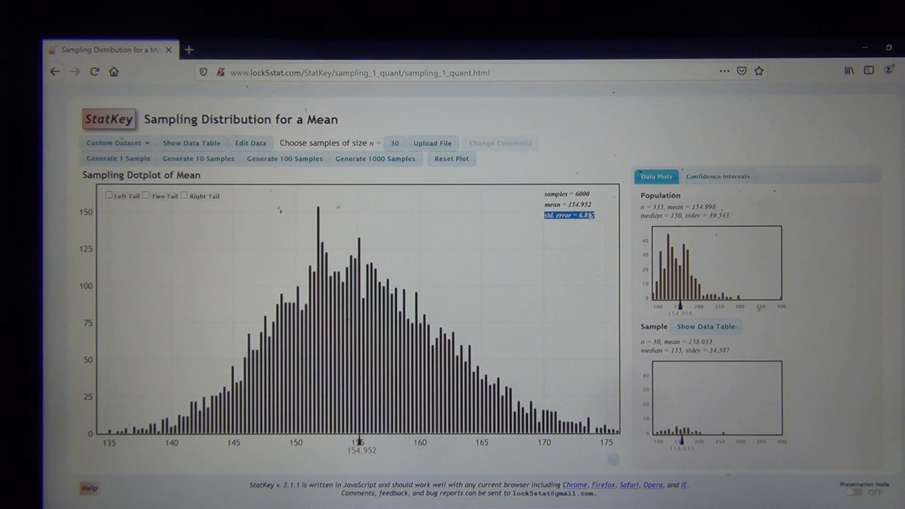
{"action": "left_click", "coordinate": [118, 158]}
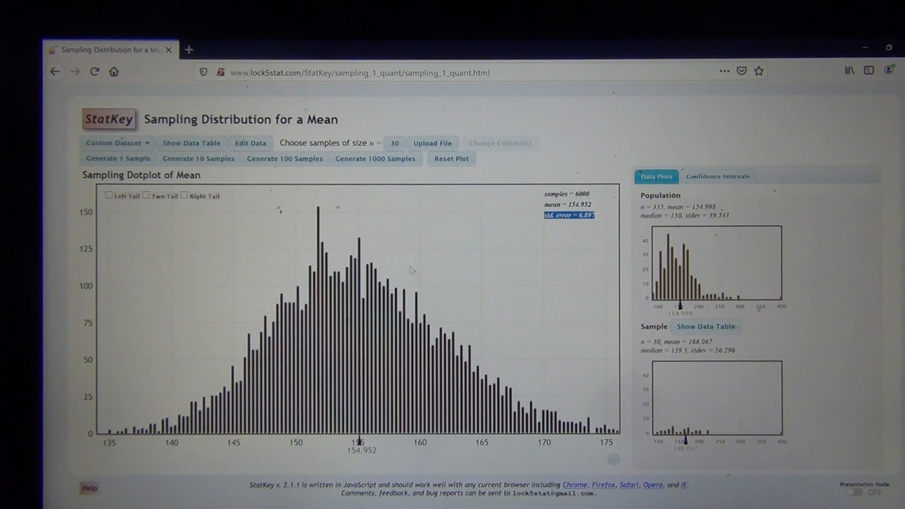
{"action": "left_click", "coordinate": [116, 159]}
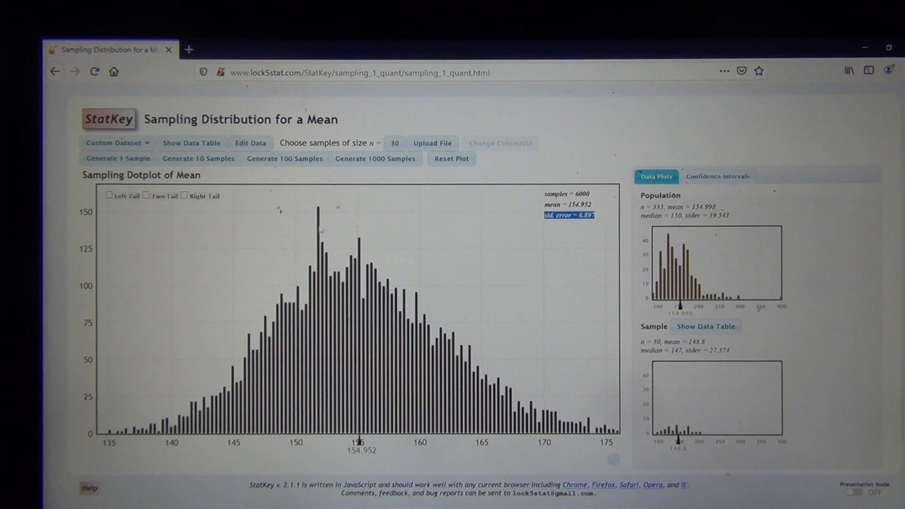
{"action": "left_click", "coordinate": [117, 158]}
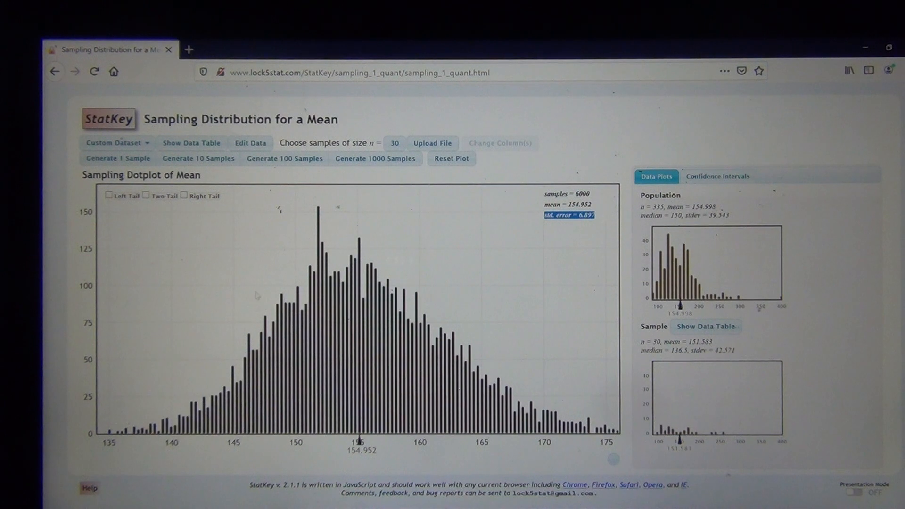
{"action": "left_click", "coordinate": [117, 159]}
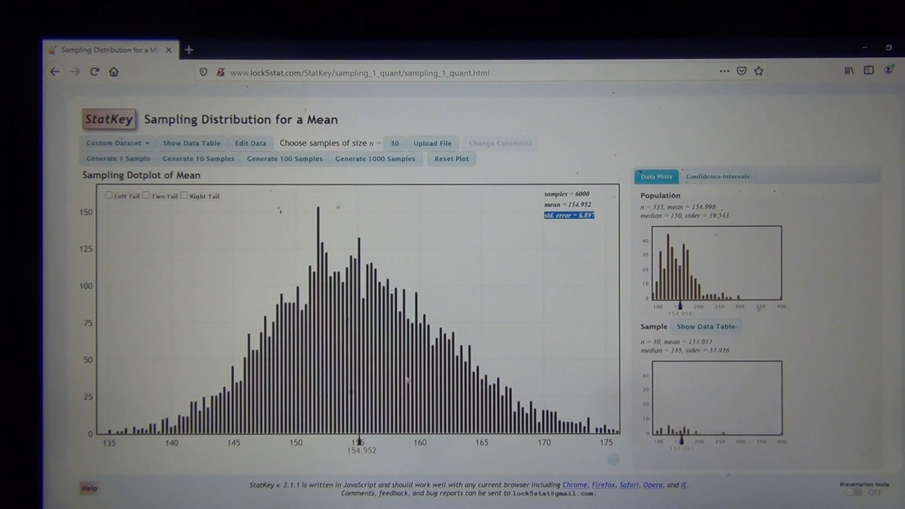
{"action": "left_click", "coordinate": [117, 158]}
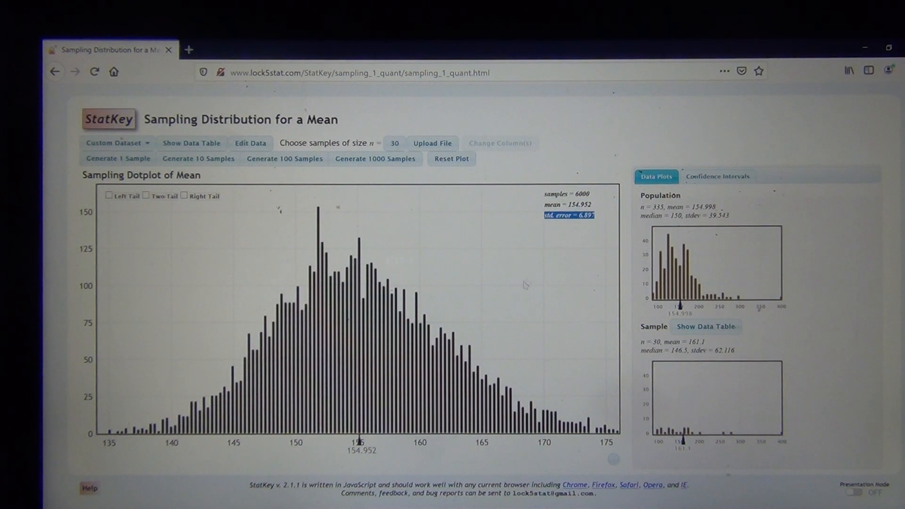
{"action": "mouse_move", "coordinate": [467, 263]}
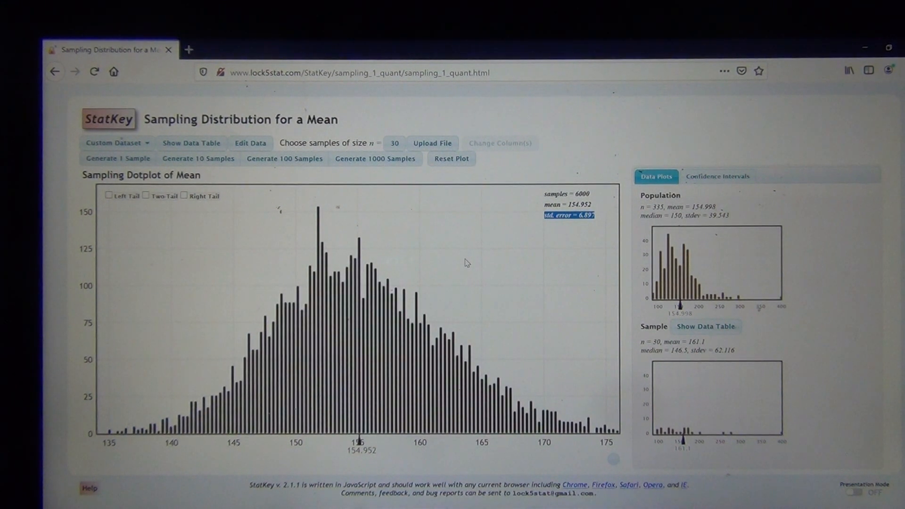
{"action": "mouse_move", "coordinate": [477, 289]}
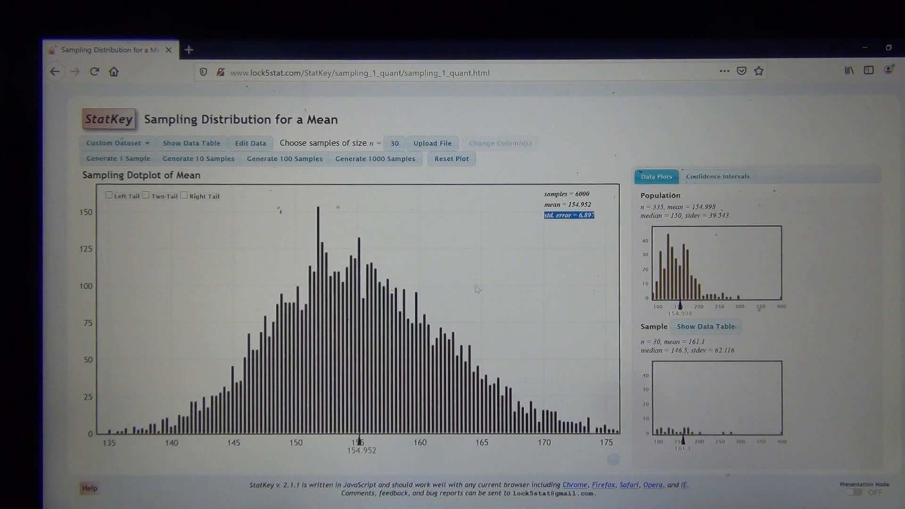
{"action": "left_click", "coordinate": [118, 158]}
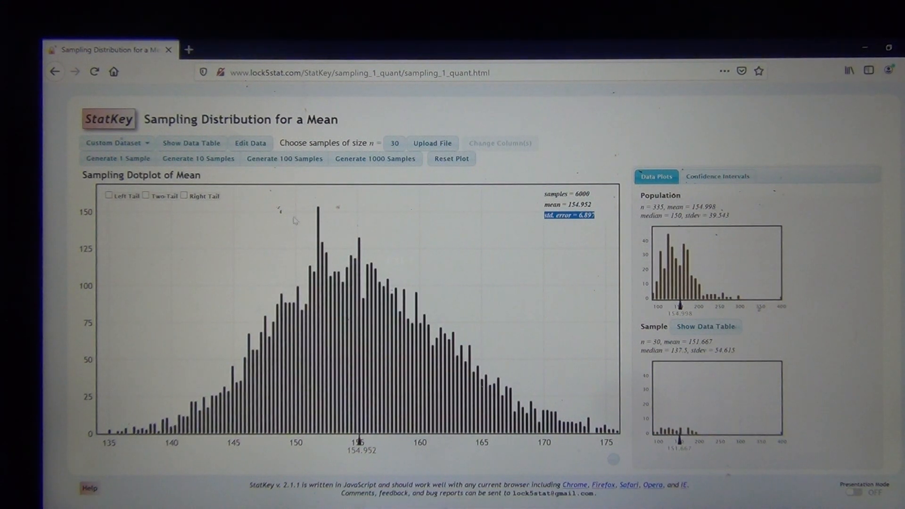
{"action": "left_click", "coordinate": [117, 158]}
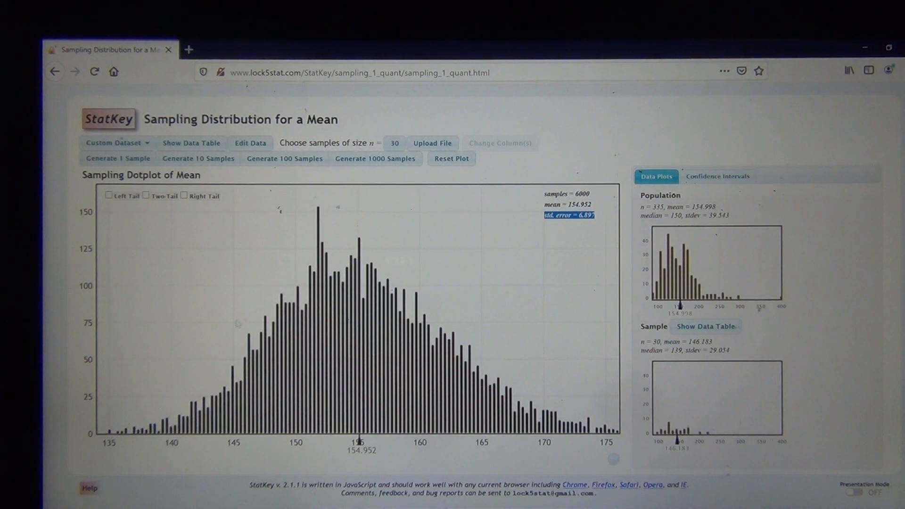
{"action": "left_click", "coordinate": [117, 158]}
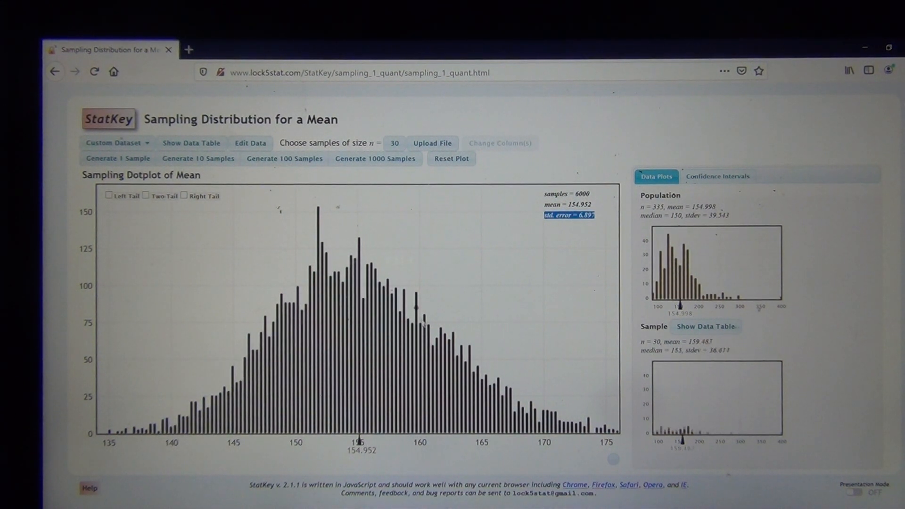
{"action": "left_click", "coordinate": [117, 156]}
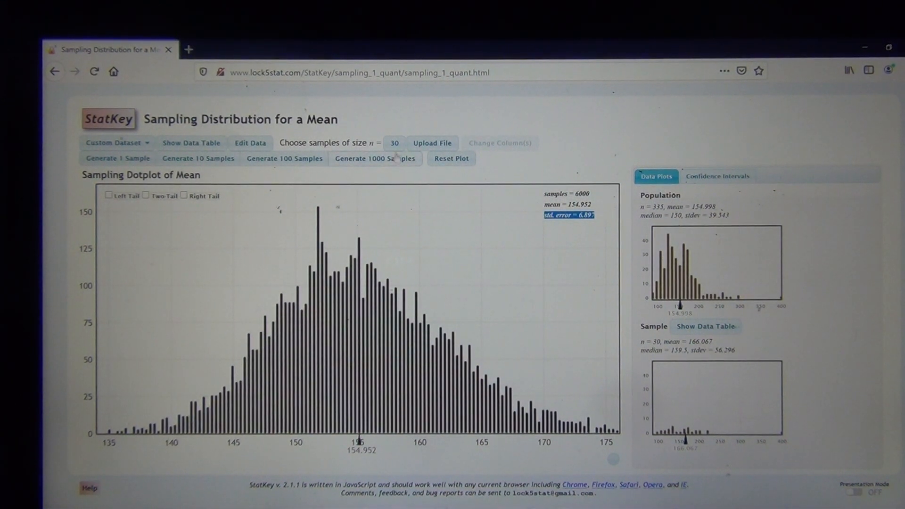
{"action": "left_click", "coordinate": [117, 158]}
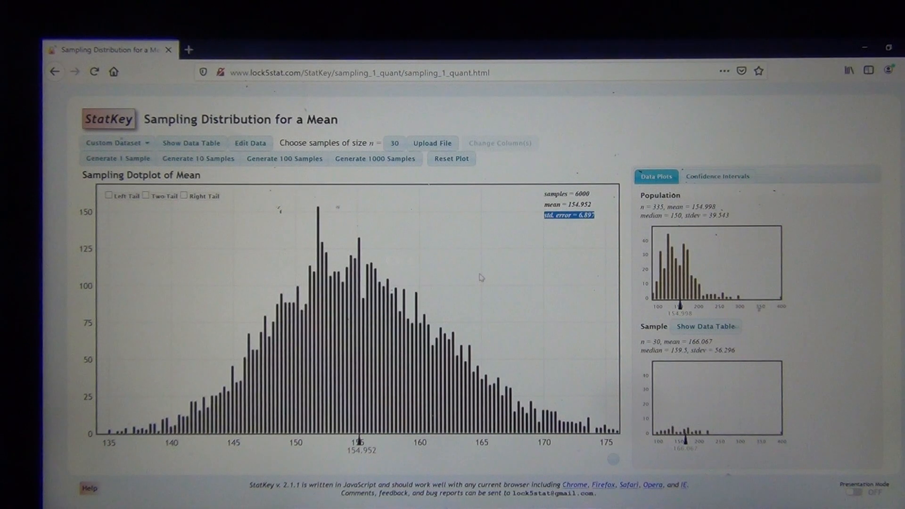
{"action": "mouse_move", "coordinate": [482, 271]}
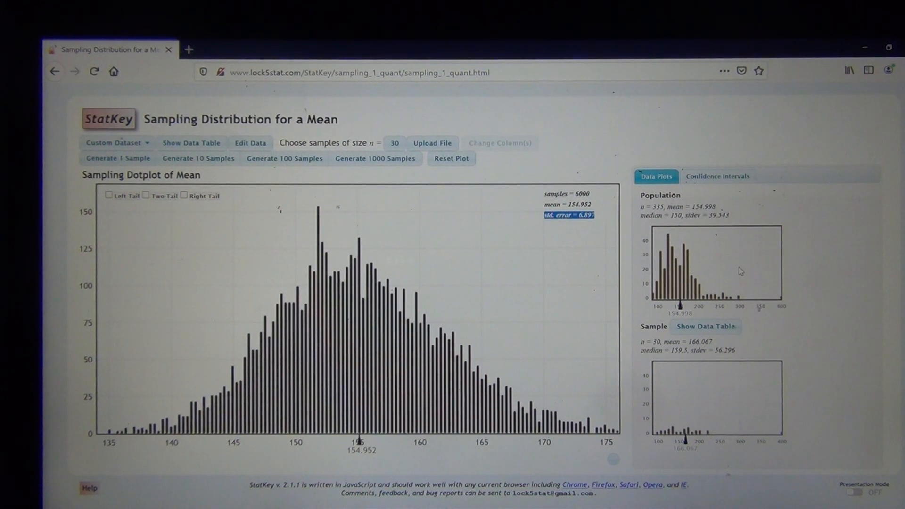
{"action": "left_click", "coordinate": [117, 158]}
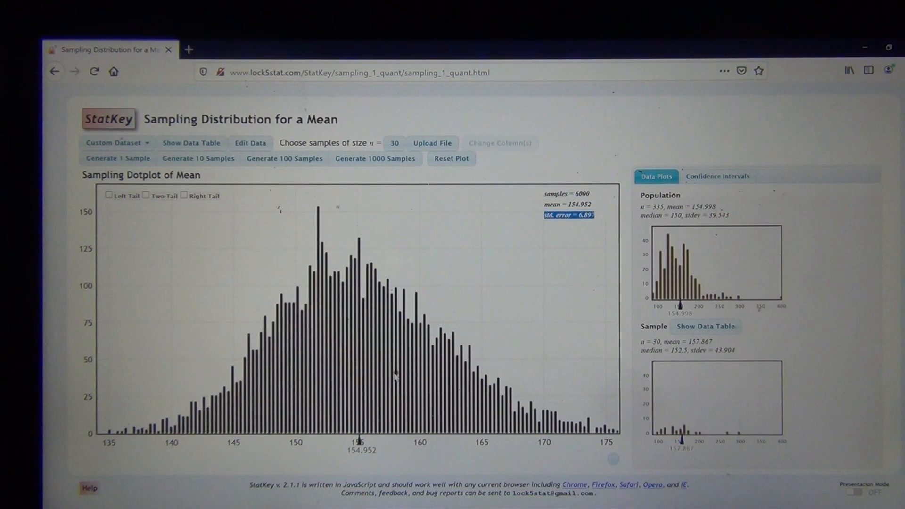
{"action": "left_click", "coordinate": [116, 159]}
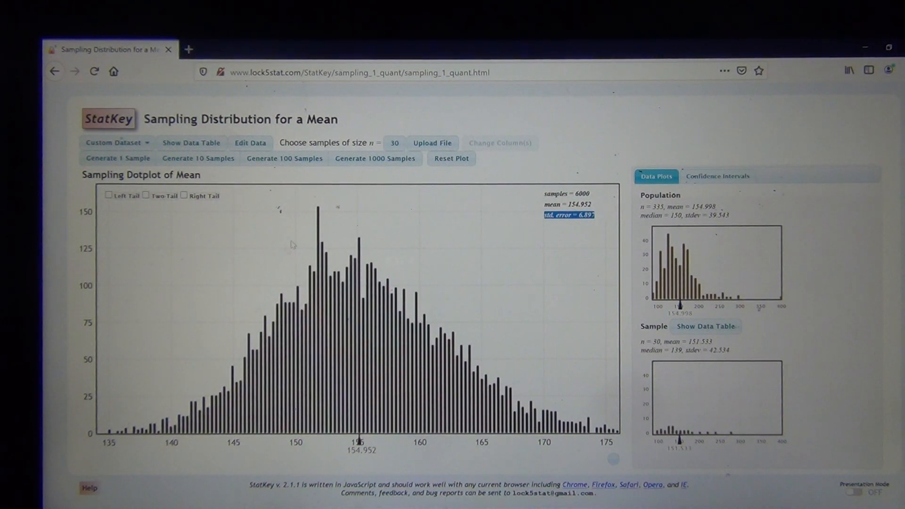
{"action": "left_click", "coordinate": [116, 157]}
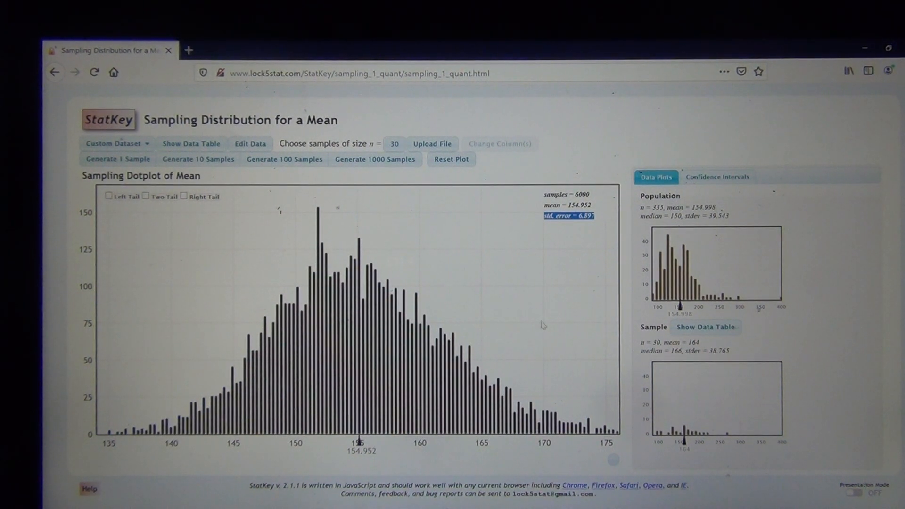
{"action": "left_click", "coordinate": [117, 158]}
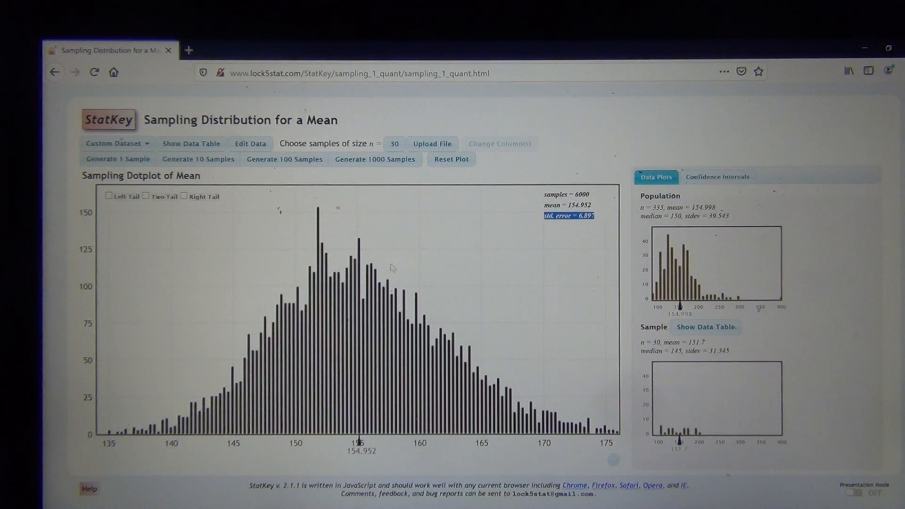
{"action": "left_click", "coordinate": [117, 158]}
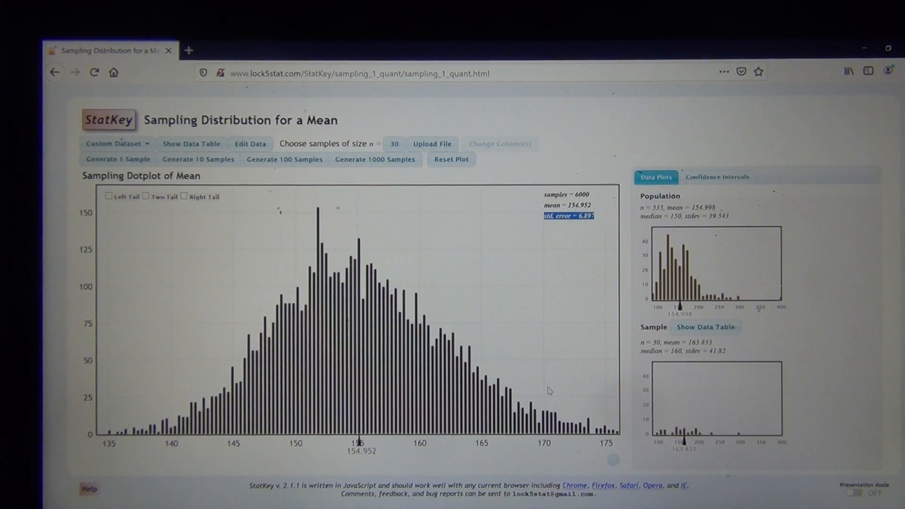
- Return to the StatKey home page and open Sampling Distributions > Proportion
{"action": "left_click", "coordinate": [117, 158]}
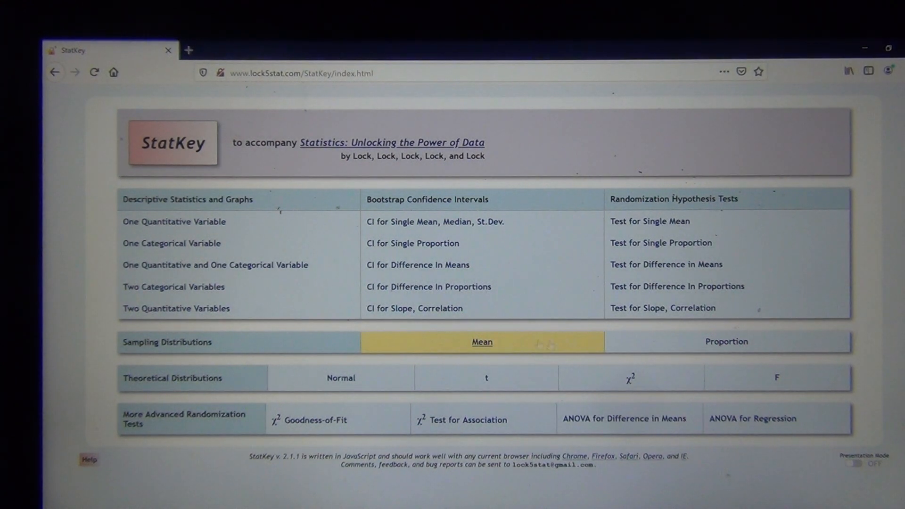
{"action": "left_click", "coordinate": [726, 341]}
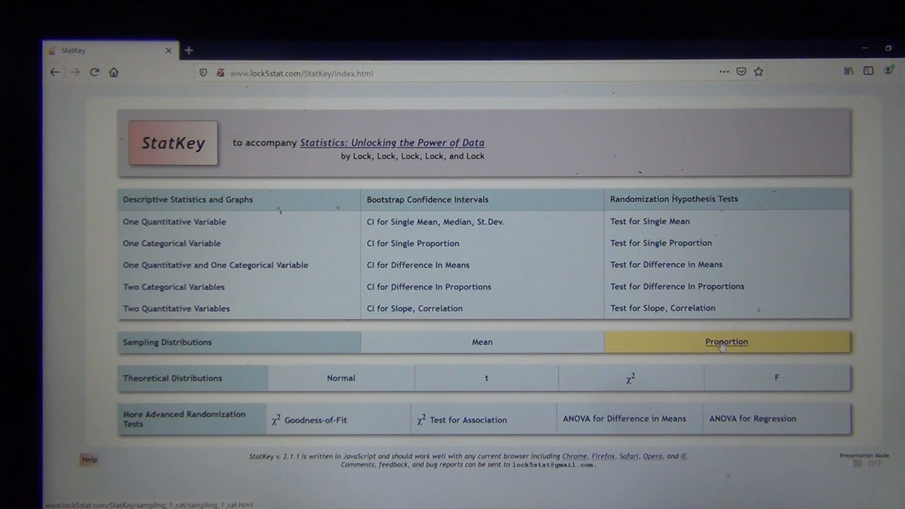
{"action": "left_click", "coordinate": [725, 341]}
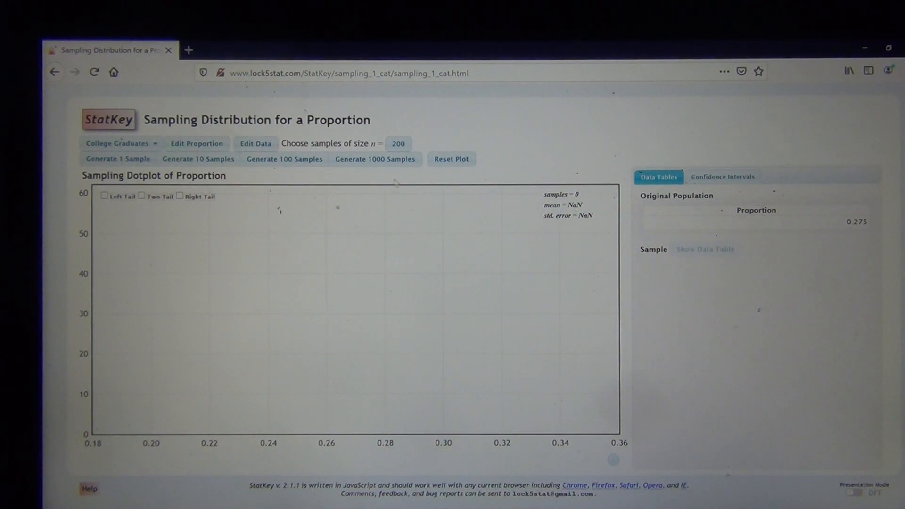
- Set the proportion sample size n to 30 for a custom population
{"action": "left_click", "coordinate": [397, 143]}
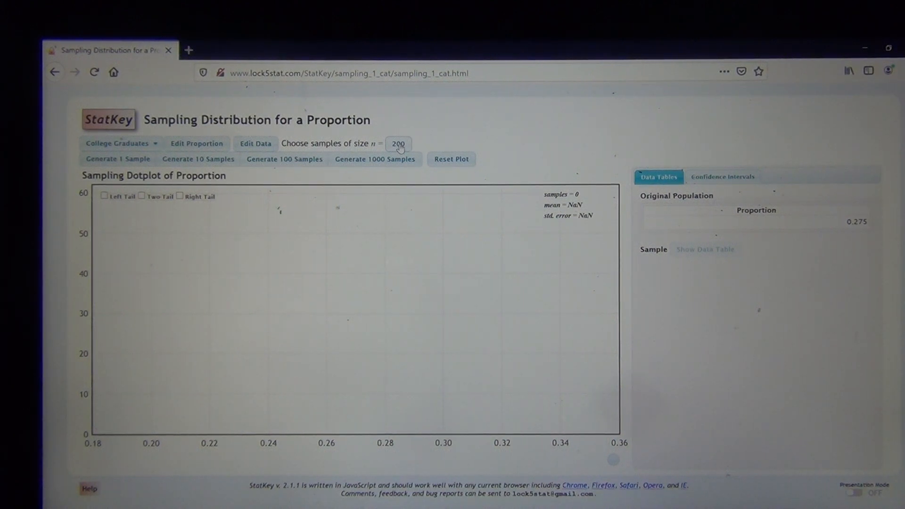
{"action": "left_click", "coordinate": [397, 143]}
{"action": "type", "text": "30"}
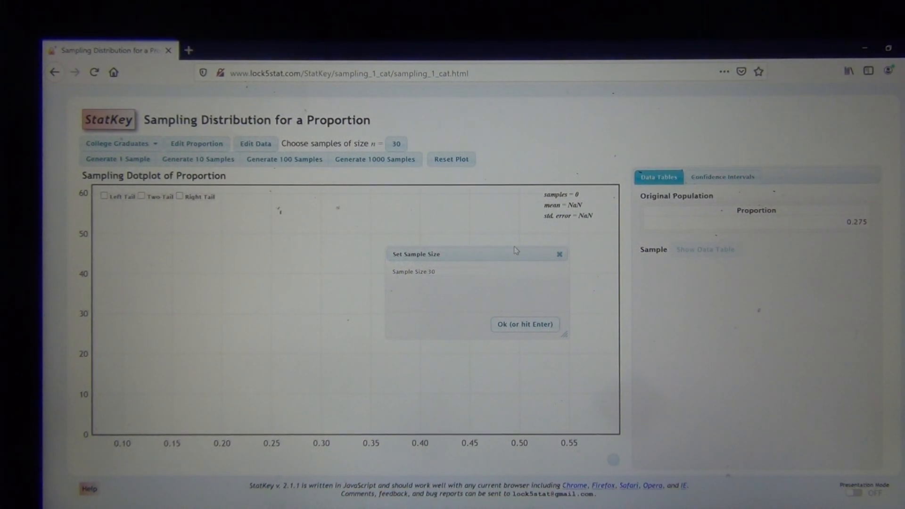
{"action": "left_click", "coordinate": [254, 143]}
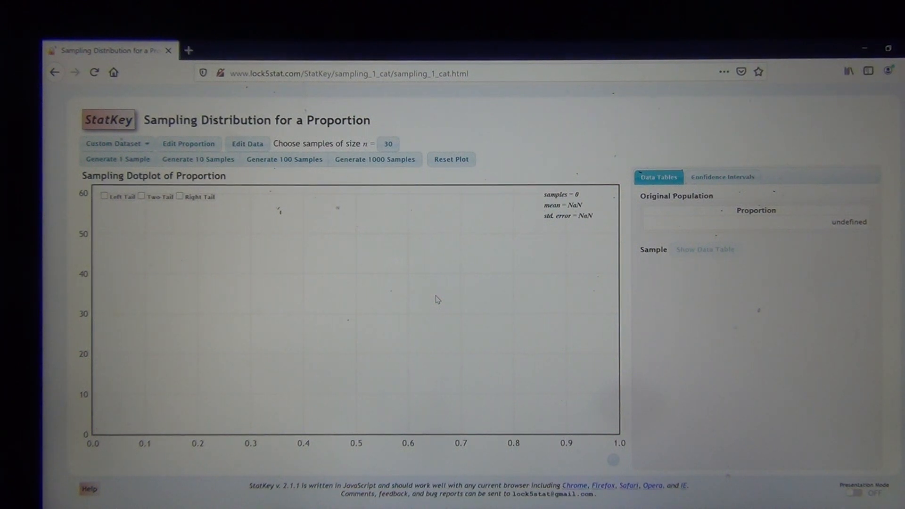
{"action": "mouse_move", "coordinate": [343, 200]}
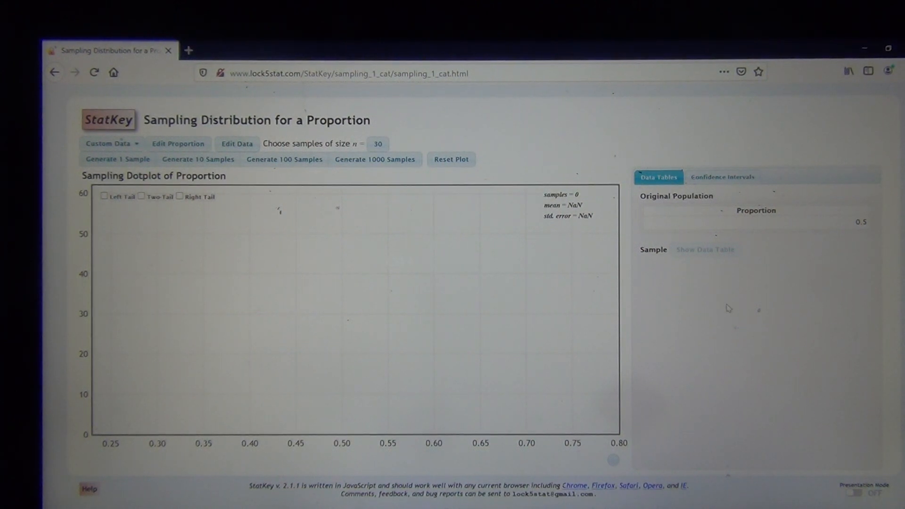
{"action": "mouse_move", "coordinate": [359, 322]}
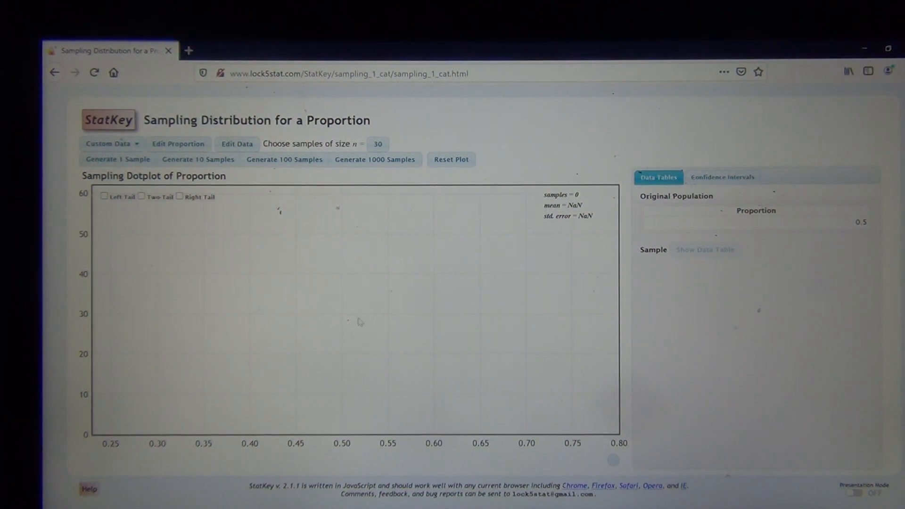
{"action": "mouse_move", "coordinate": [210, 268]}
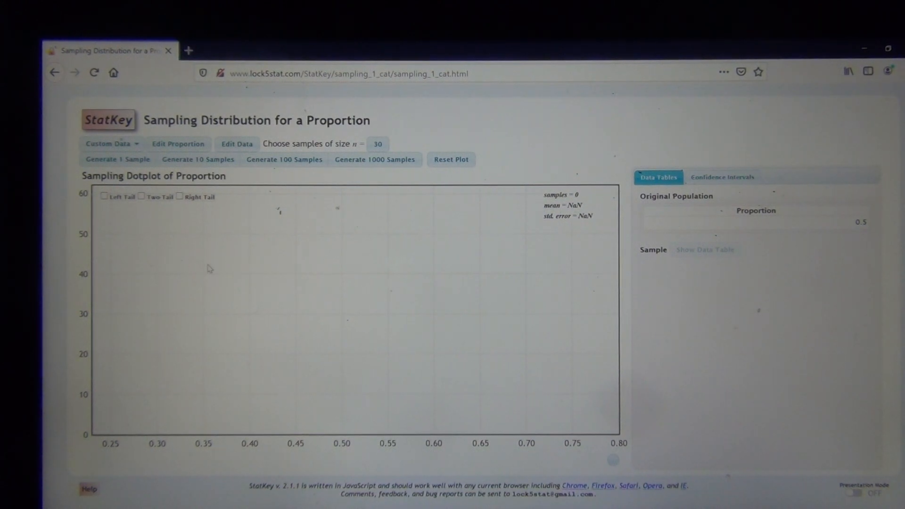
{"action": "mouse_move", "coordinate": [405, 391]}
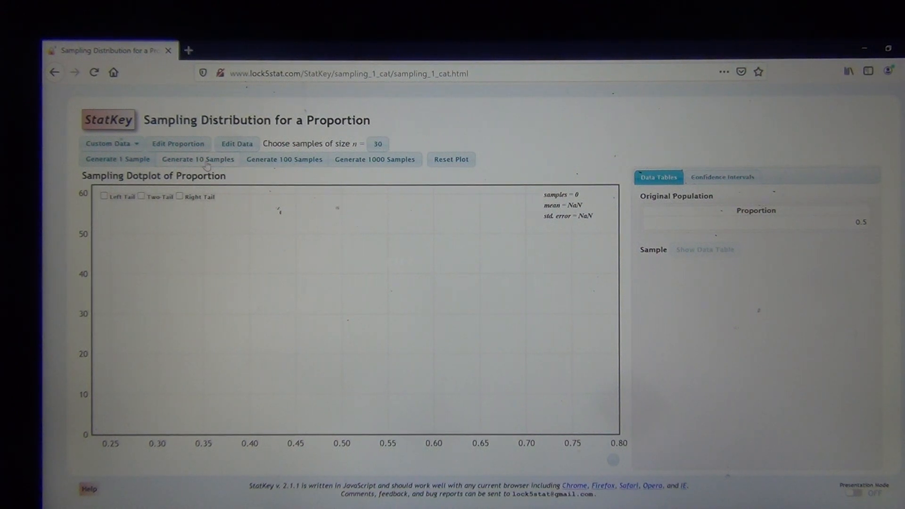
- Generate sample proportions of size 30 until 60 are plotted, mean 0.489, SE 0.081
{"action": "left_click", "coordinate": [198, 159]}
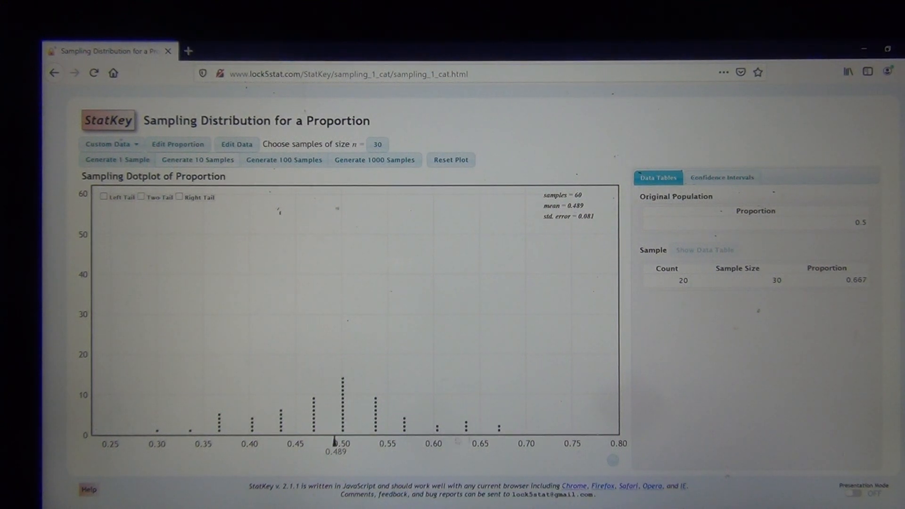
{"action": "left_click", "coordinate": [117, 160]}
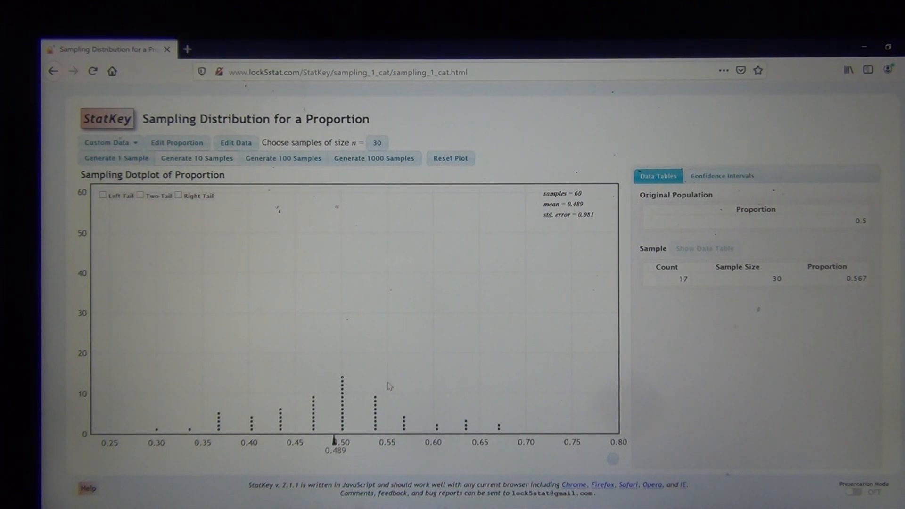
{"action": "mouse_move", "coordinate": [343, 372]}
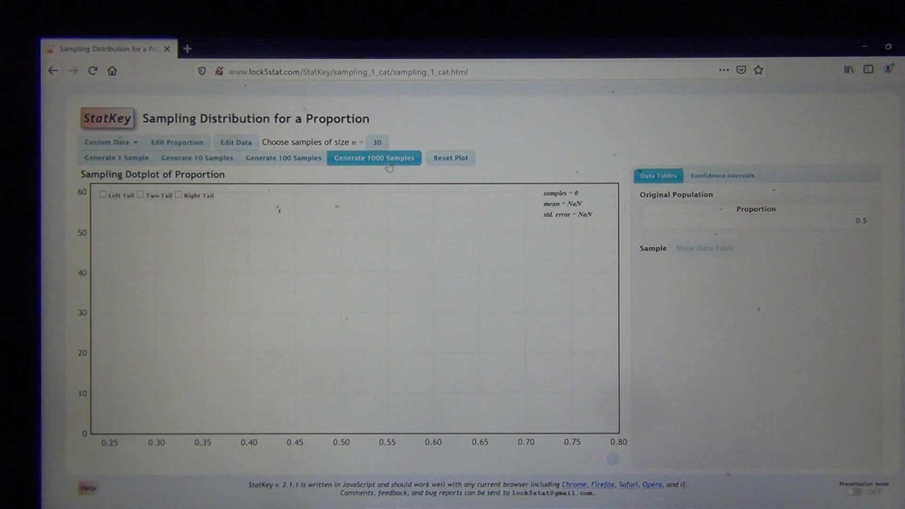
- Generate three batches of 1000 sample proportions of size 30, reaching mean 0.500 and SE 0.091
{"action": "left_click", "coordinate": [373, 158]}
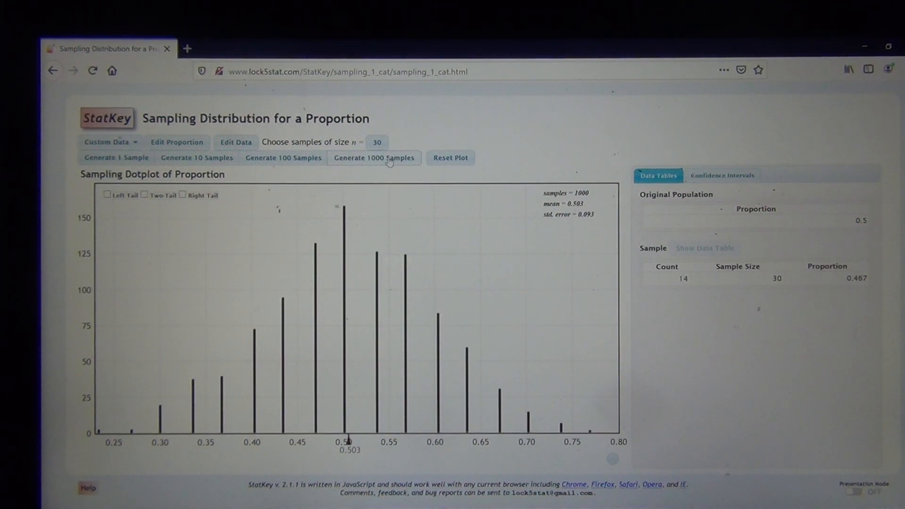
{"action": "left_click", "coordinate": [373, 157]}
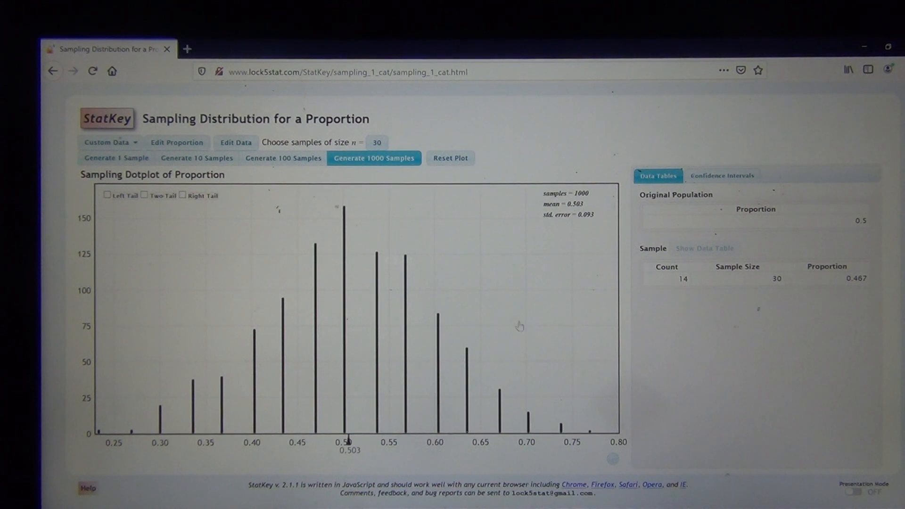
{"action": "left_click", "coordinate": [374, 159]}
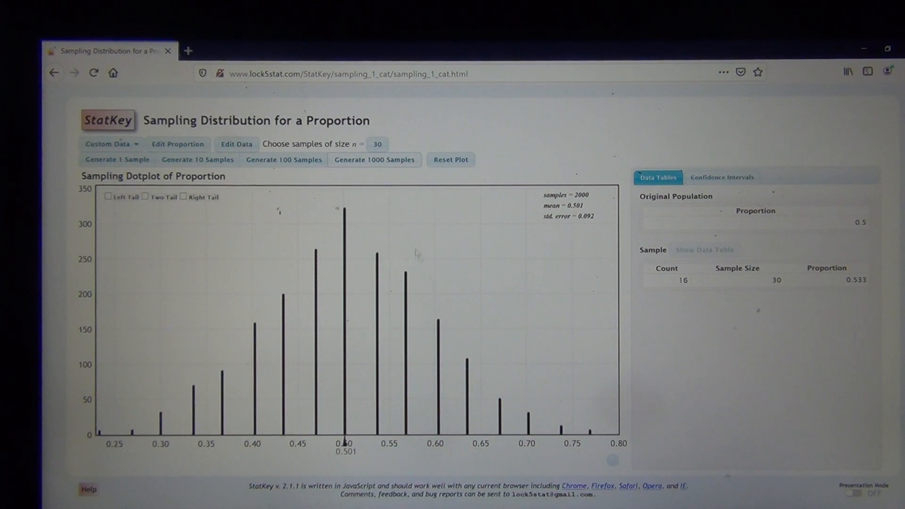
{"action": "left_click", "coordinate": [374, 159]}
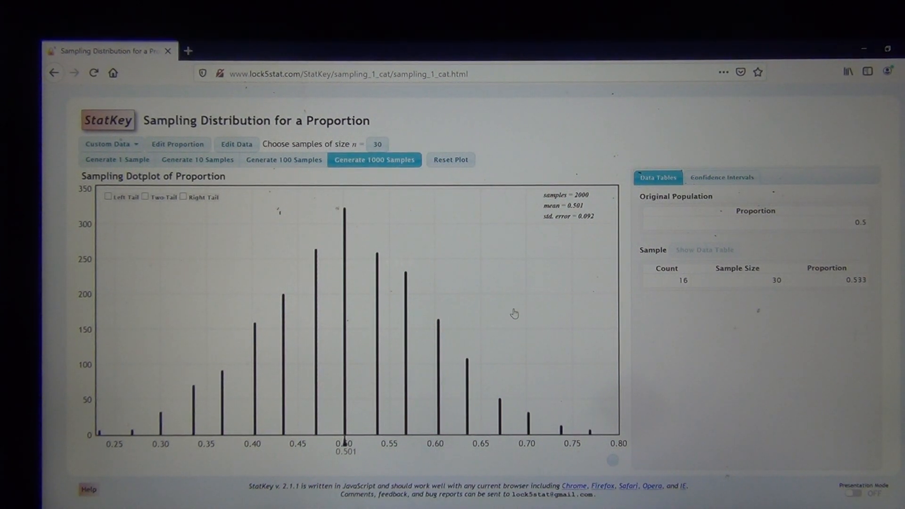
{"action": "left_click", "coordinate": [374, 161]}
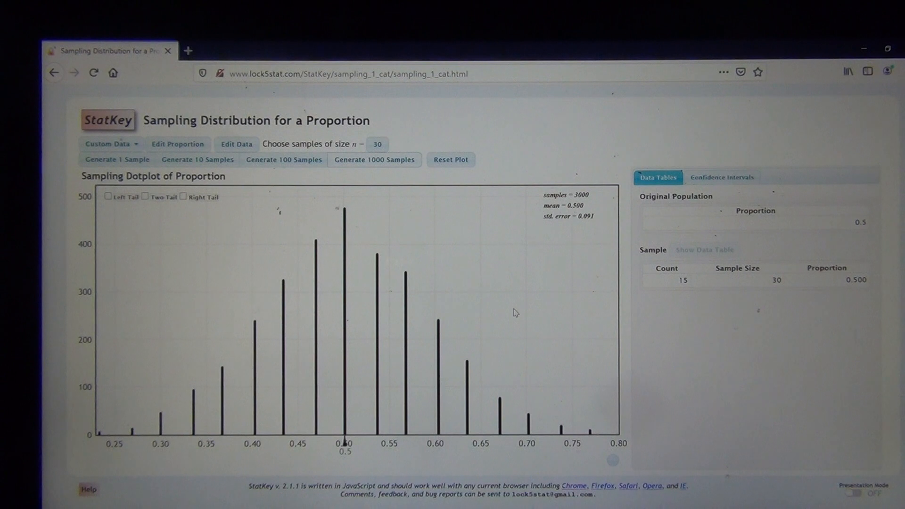
{"action": "mouse_move", "coordinate": [405, 228]}
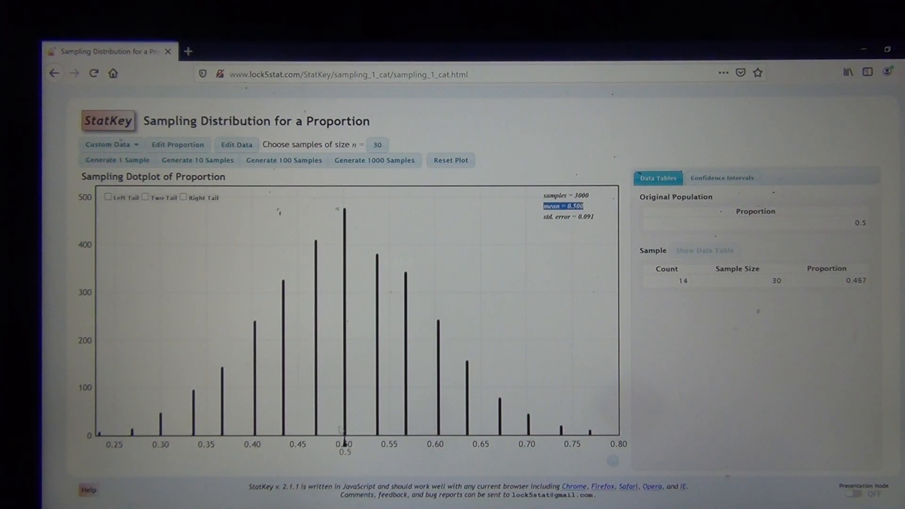
{"action": "left_click", "coordinate": [117, 160]}
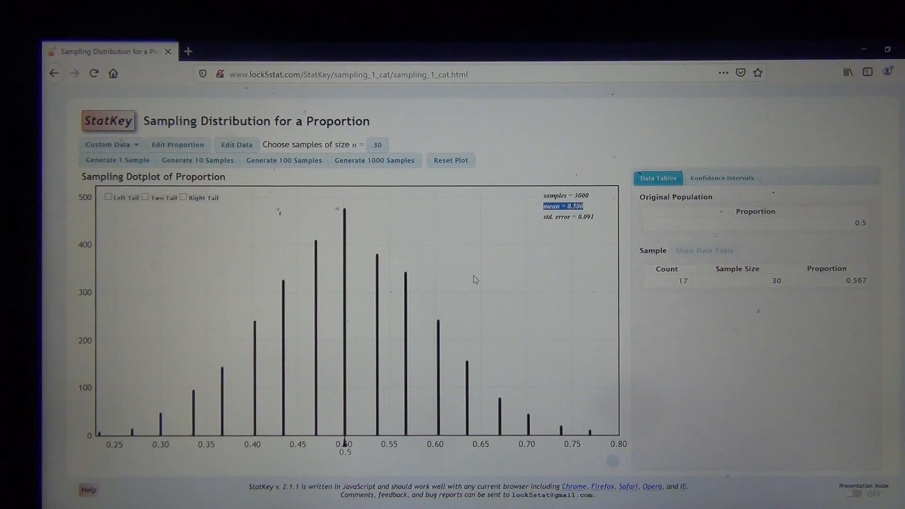
{"action": "mouse_move", "coordinate": [479, 276]}
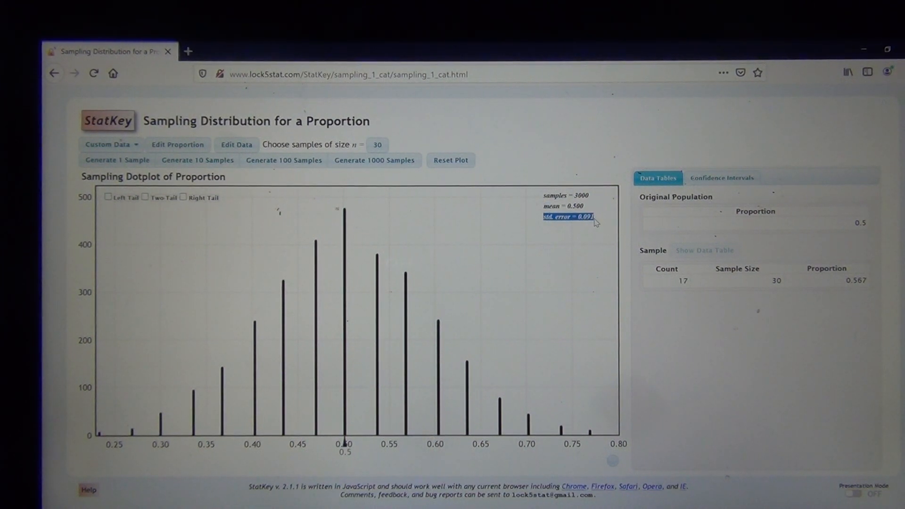
{"action": "mouse_move", "coordinate": [541, 241]}
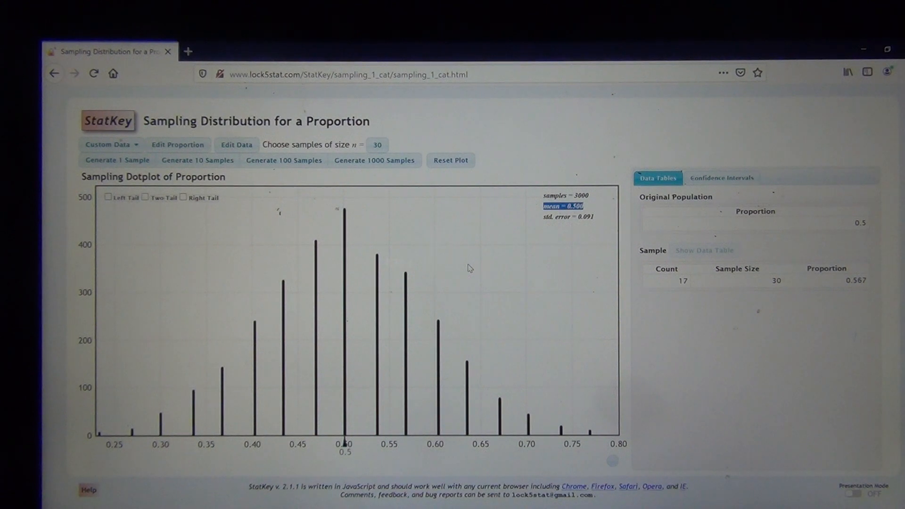
{"action": "mouse_move", "coordinate": [356, 331]}
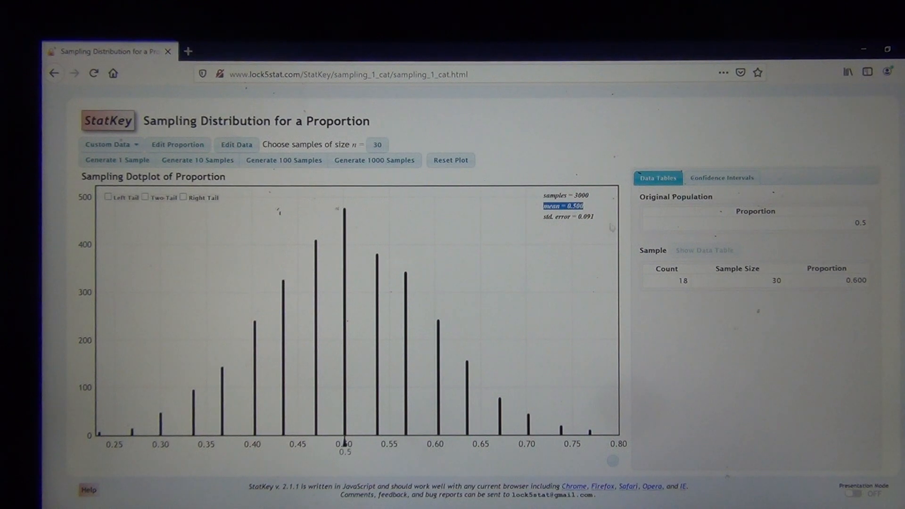
{"action": "mouse_move", "coordinate": [551, 233]}
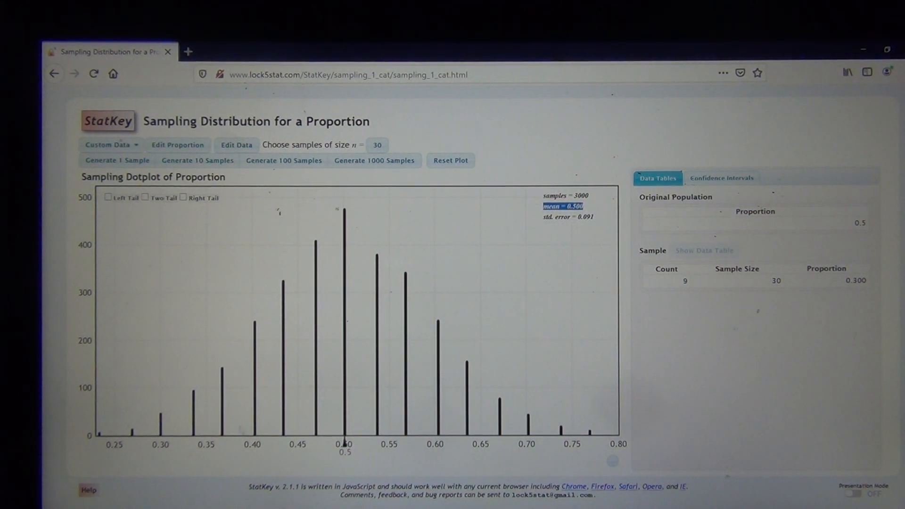
{"action": "left_click", "coordinate": [116, 160]}
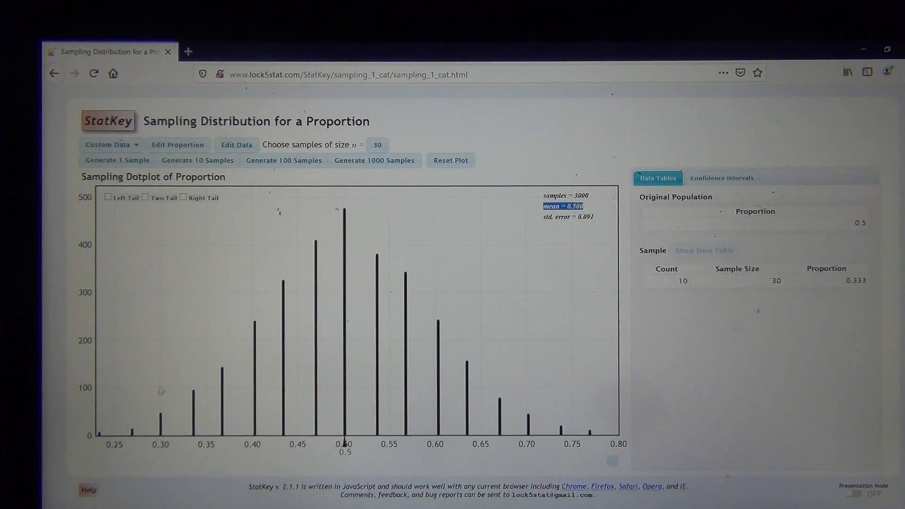
{"action": "left_click", "coordinate": [117, 160]}
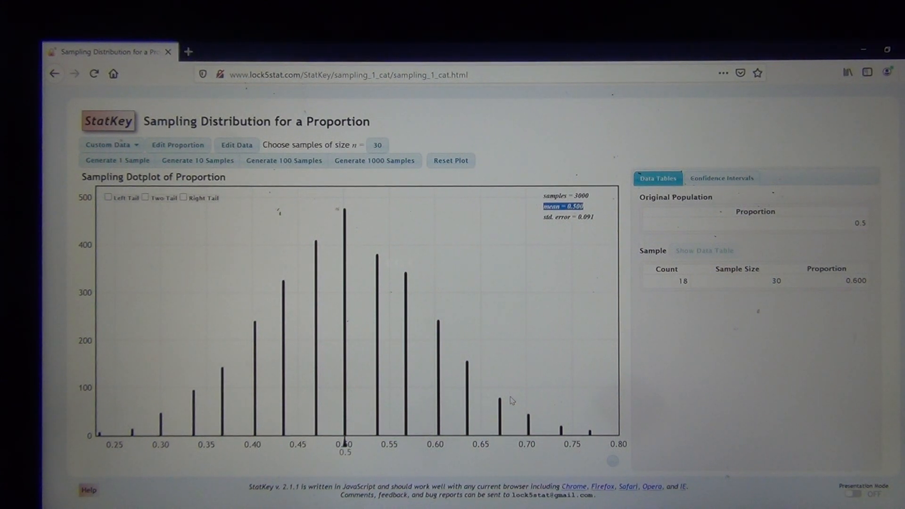
{"action": "mouse_move", "coordinate": [597, 220]}
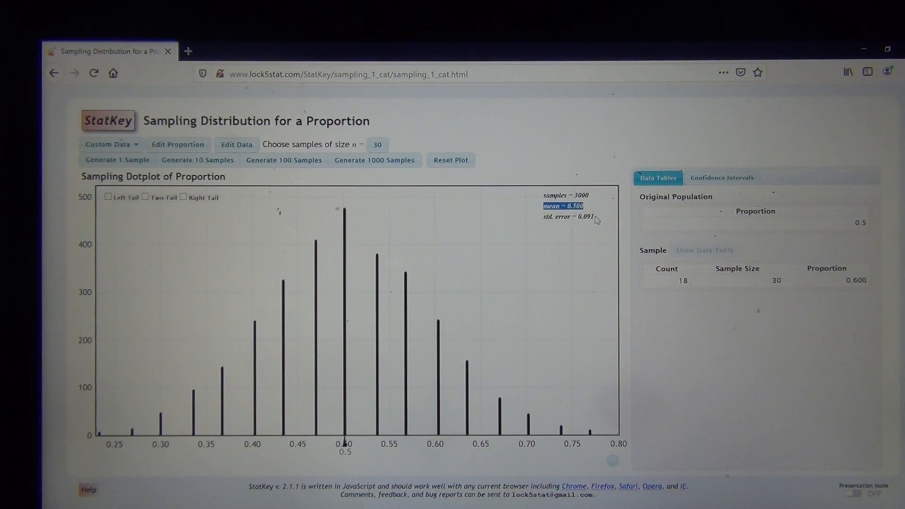
{"action": "mouse_move", "coordinate": [571, 408]}
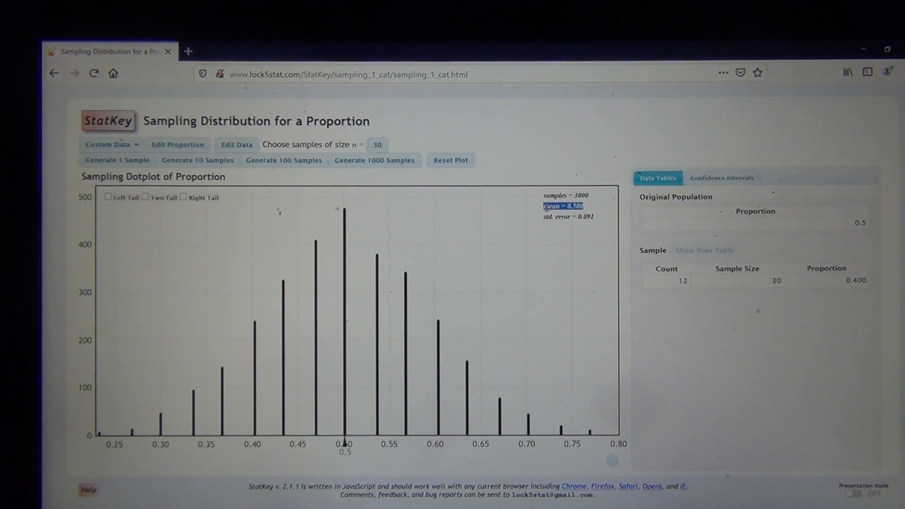
{"action": "mouse_move", "coordinate": [543, 283]}
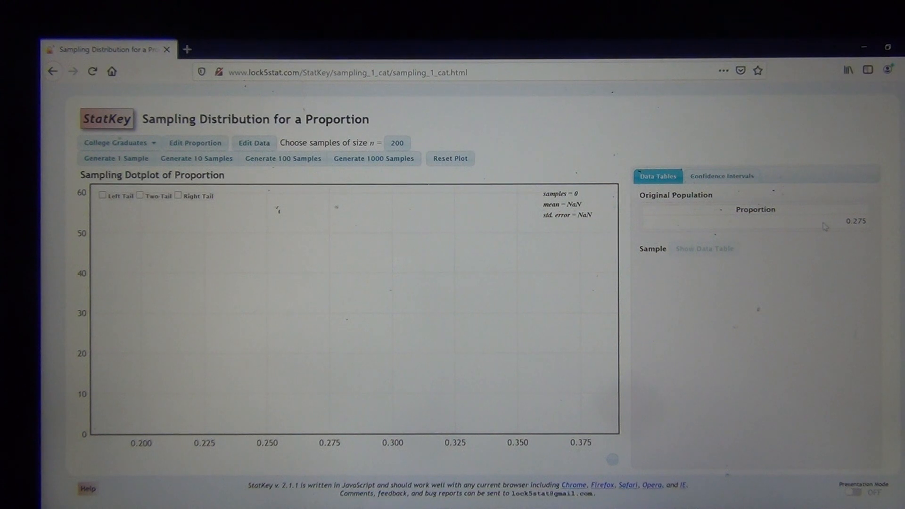
{"action": "mouse_move", "coordinate": [823, 249]}
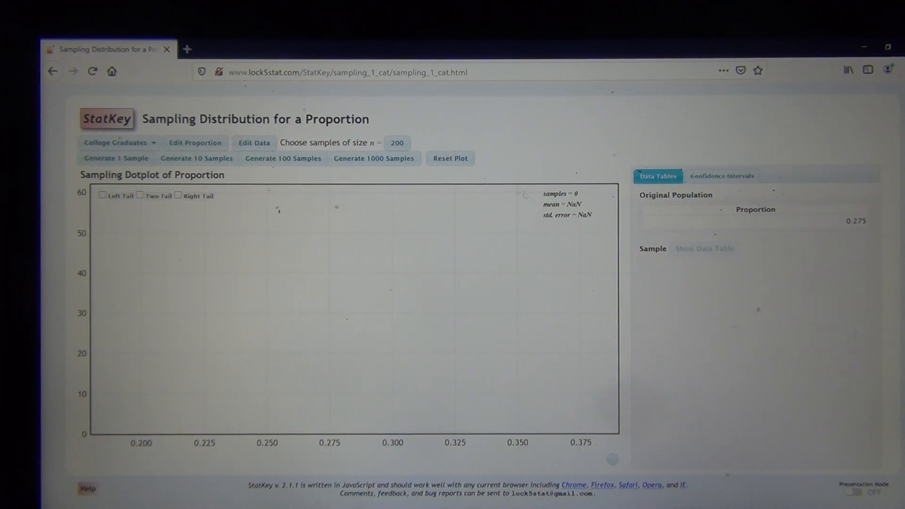
- Choose the College Graduates dataset (proportion 0.275) as the population
{"action": "left_click", "coordinate": [395, 143]}
{"action": "type", "text": "10"}
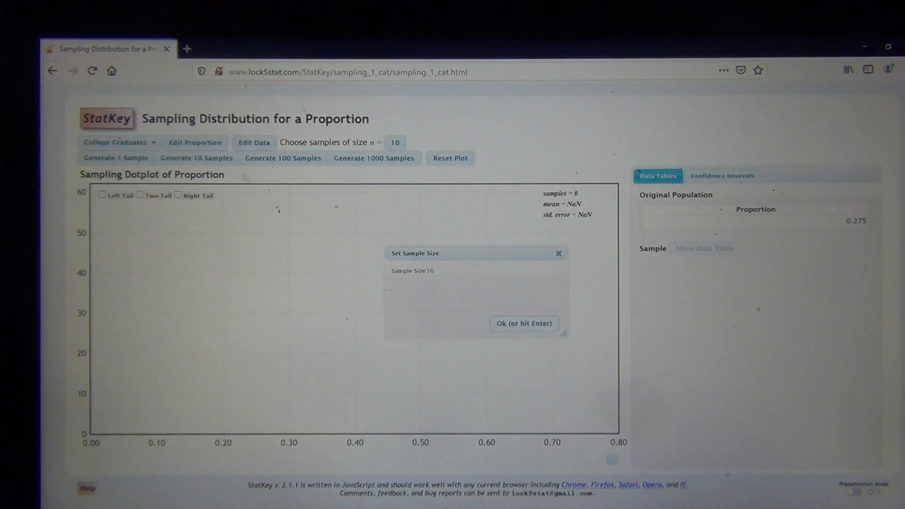
- Confirm a sample size of 10 and bring up the built-in dataset list
{"action": "left_click", "coordinate": [253, 143]}
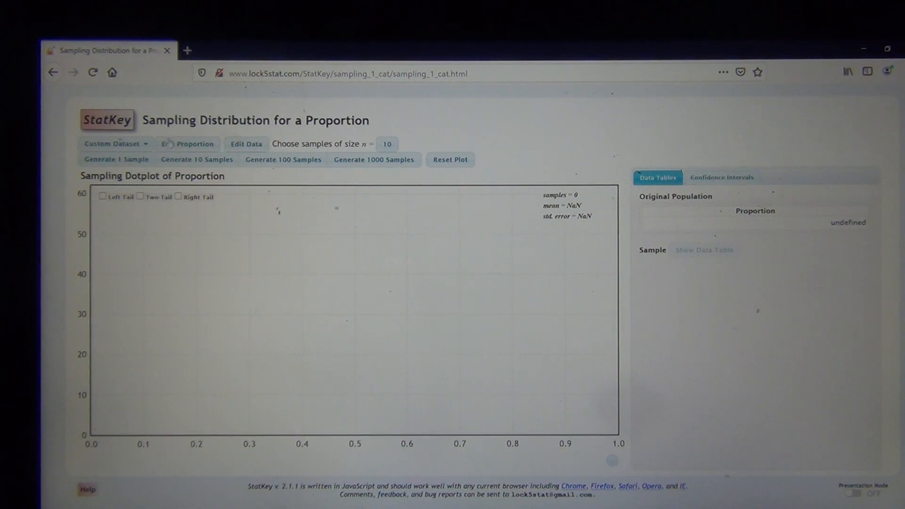
{"action": "left_click", "coordinate": [112, 143]}
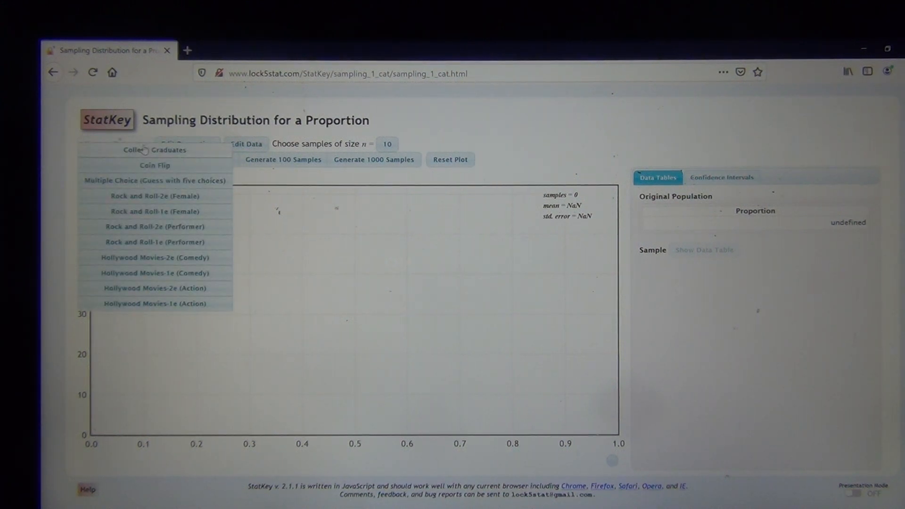